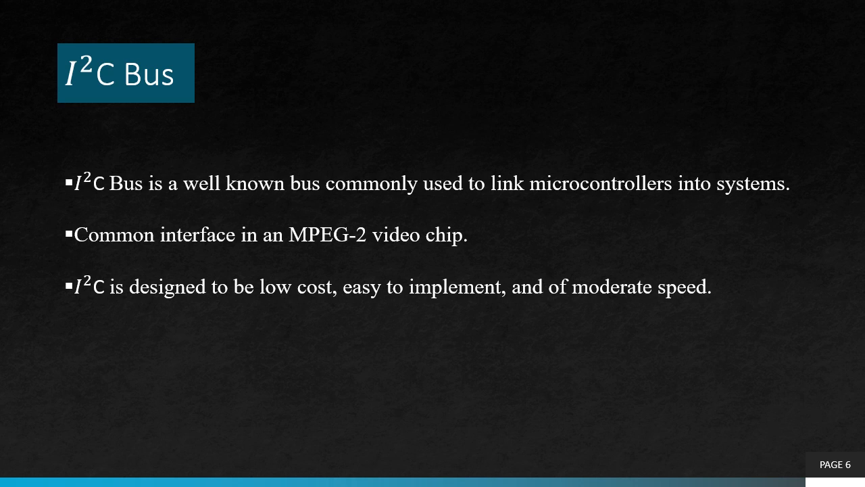
- Advance from the I2C Bus introduction slide to the two-line bus structure slide
key("right")
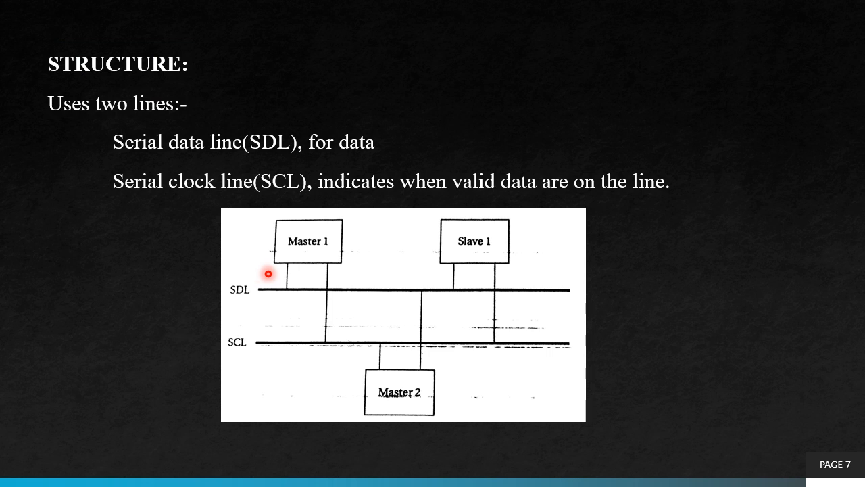
mouse_move(278, 298)
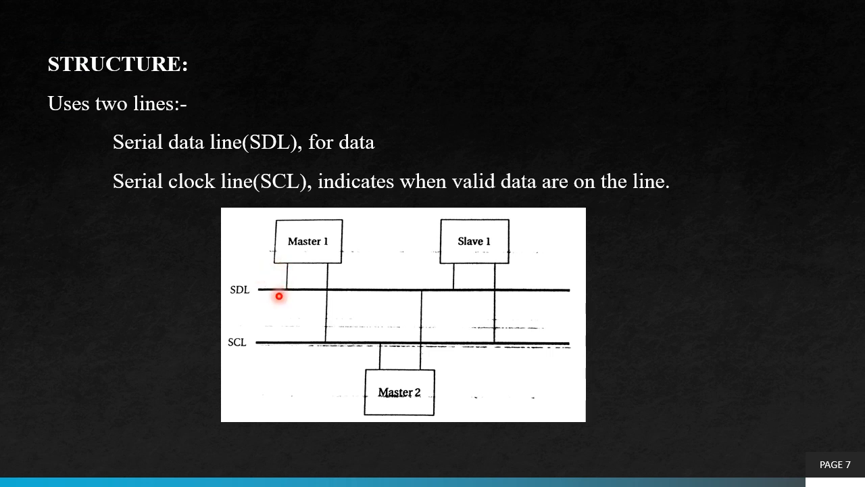
mouse_move(282, 341)
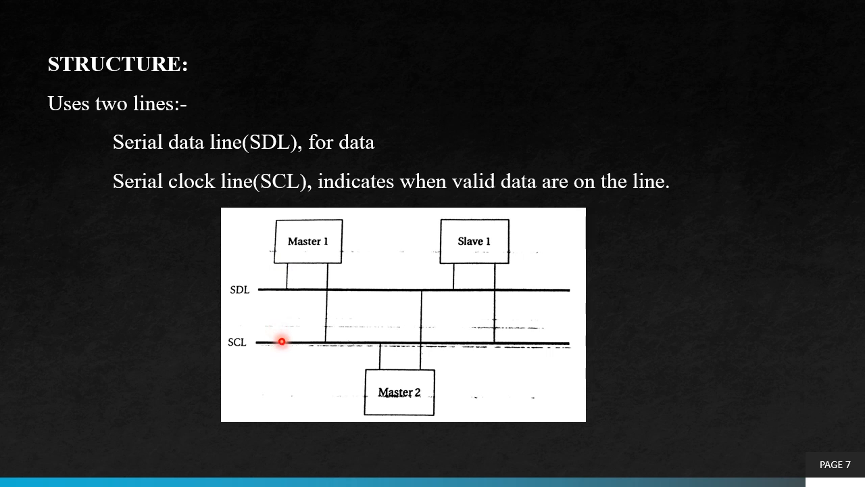
mouse_move(298, 303)
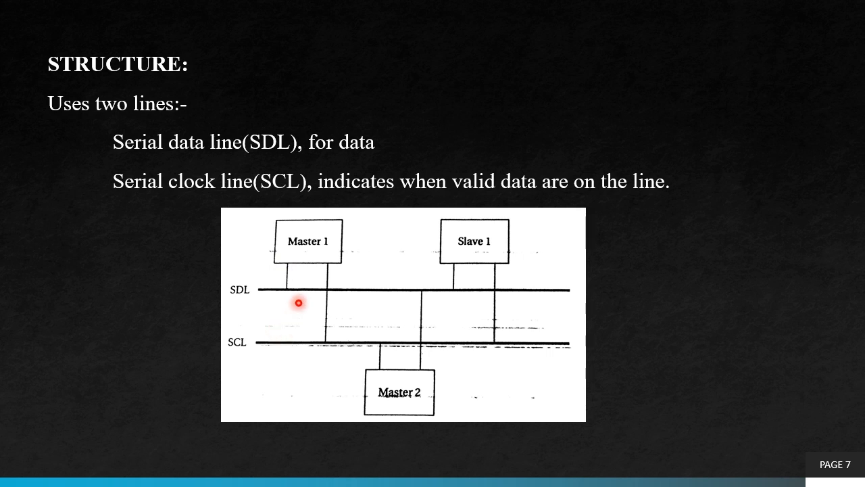
mouse_move(278, 352)
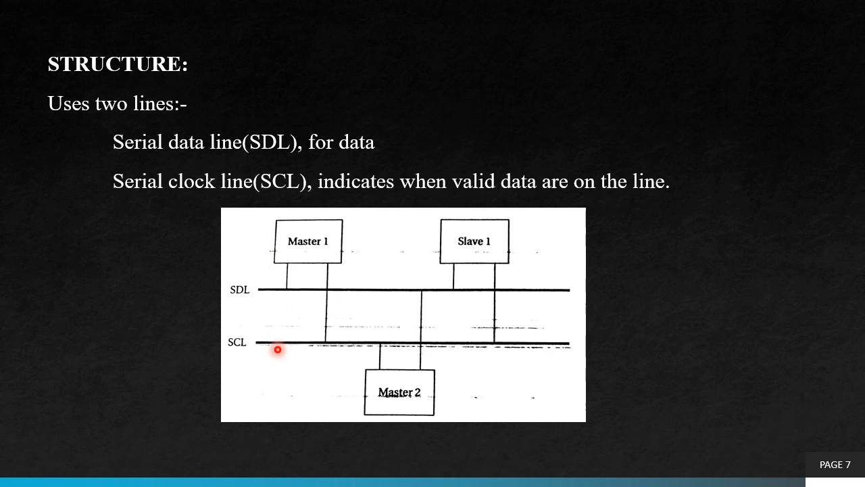
mouse_move(315, 351)
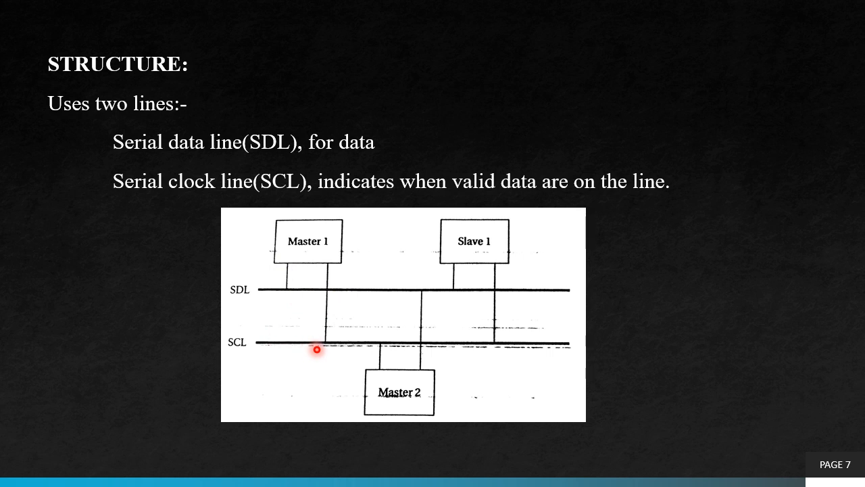
- Advance to slide 8 on master and slave nodes sharing SDL and SCL
key("Right")
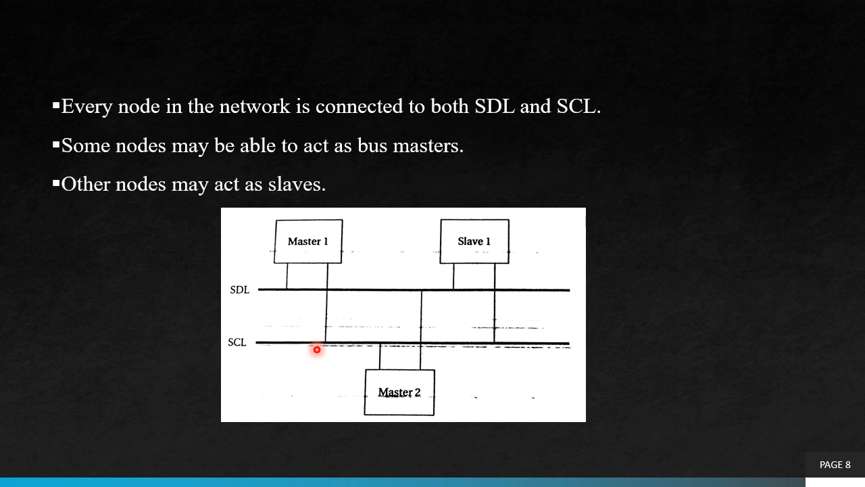
mouse_move(467, 261)
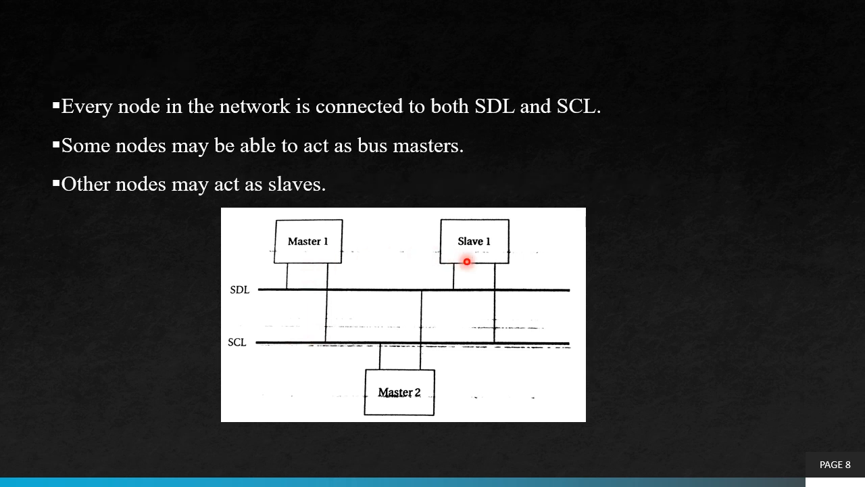
mouse_move(397, 283)
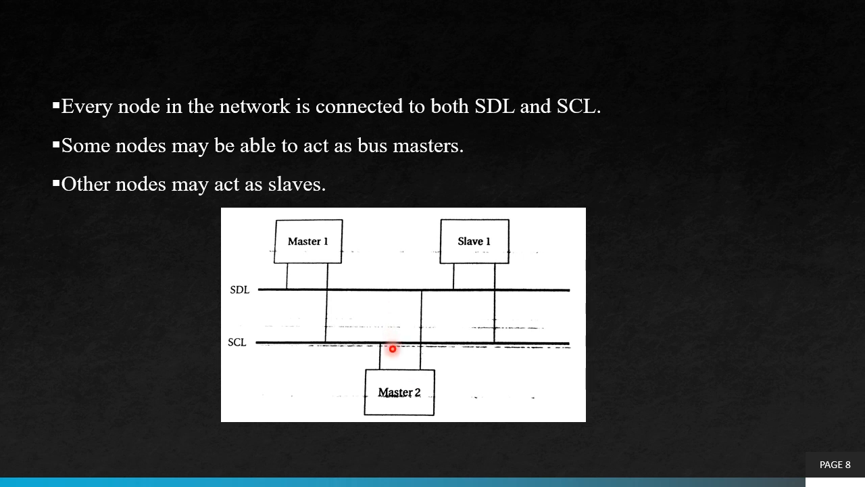
mouse_move(384, 354)
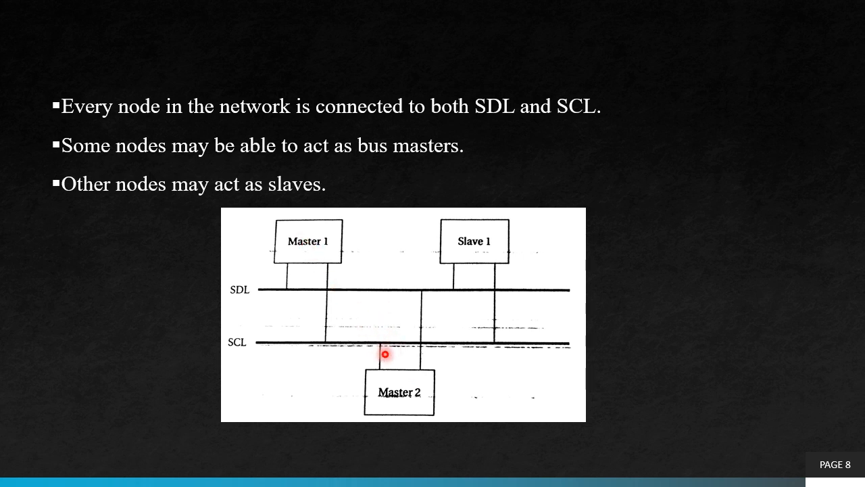
mouse_move(457, 235)
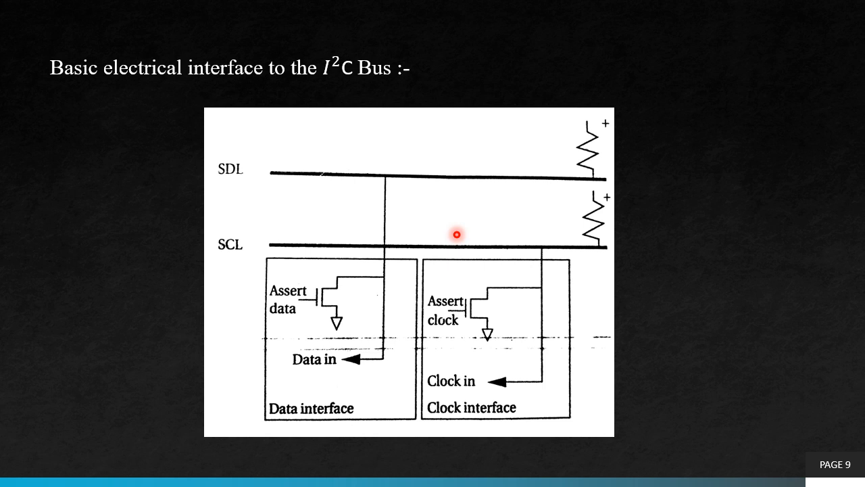
mouse_move(454, 184)
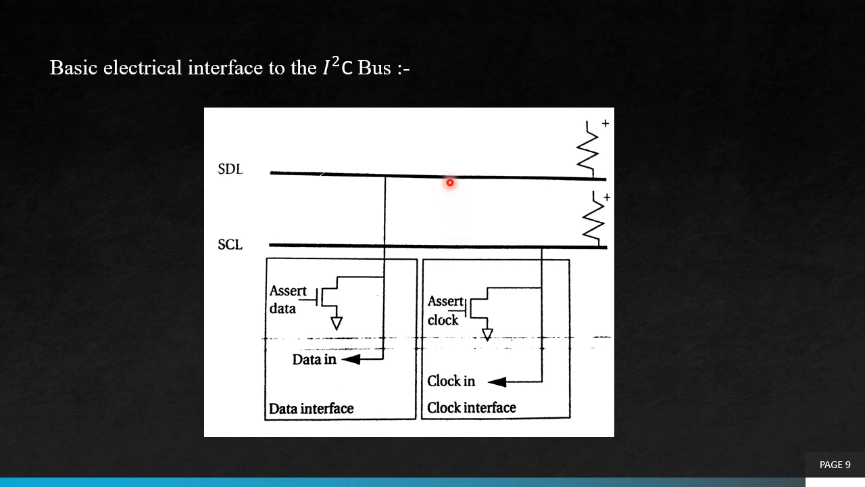
mouse_move(448, 181)
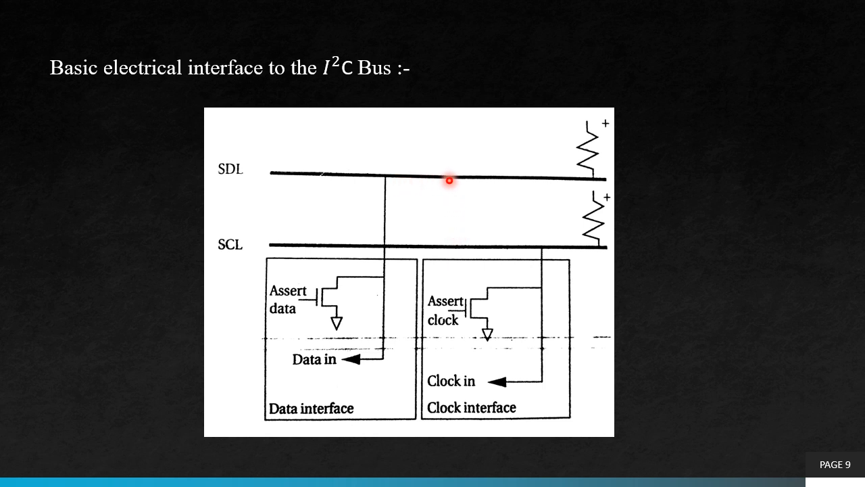
mouse_move(434, 254)
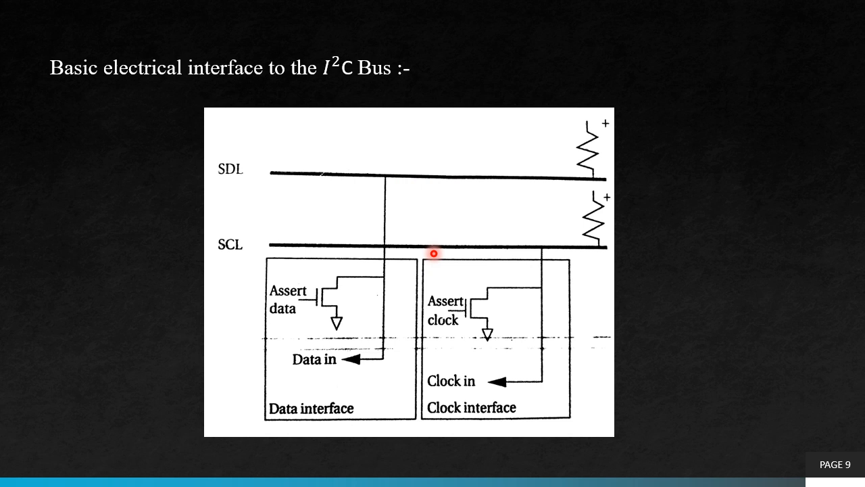
mouse_move(549, 157)
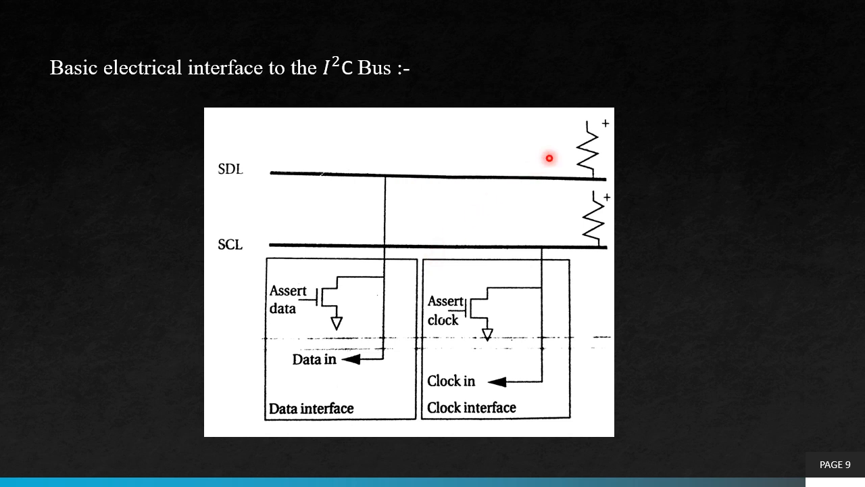
mouse_move(565, 151)
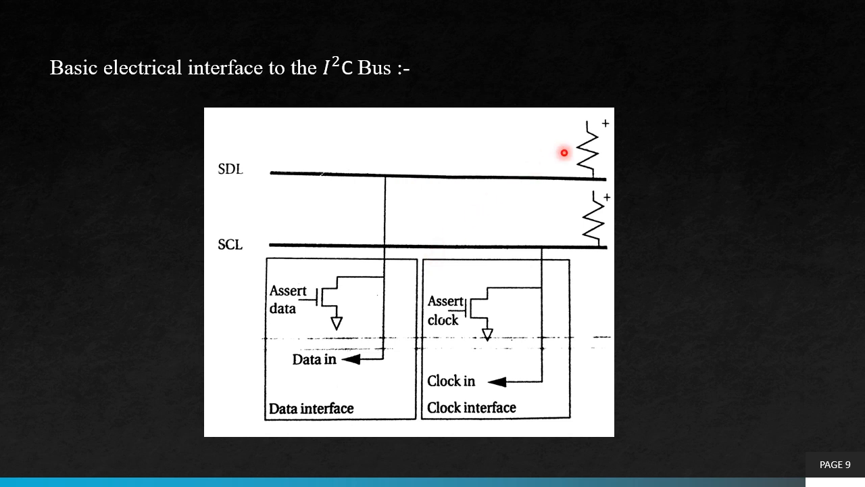
mouse_move(582, 200)
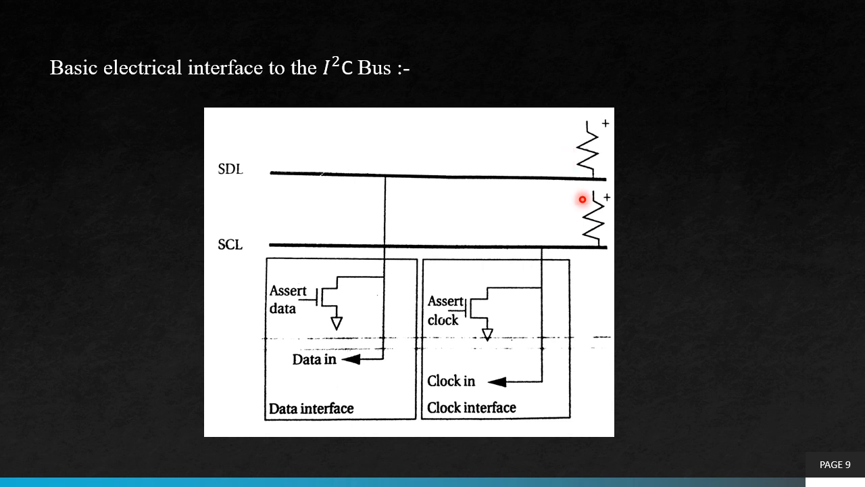
mouse_move(579, 229)
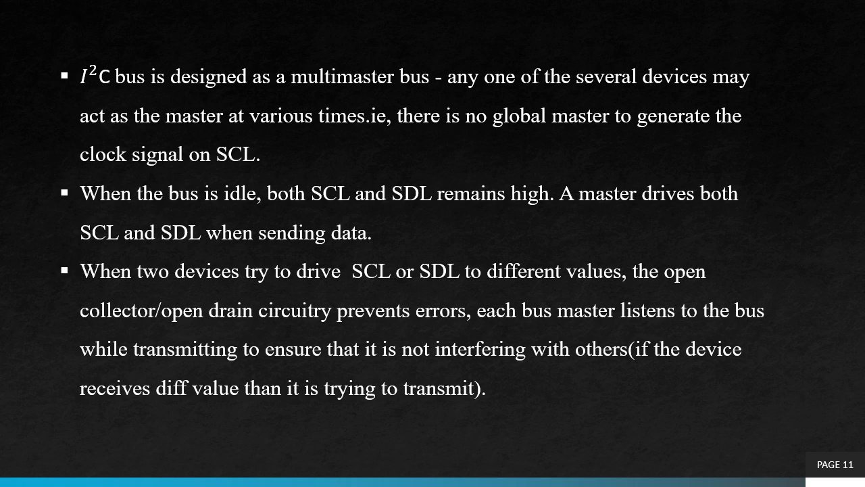
- Advance to slide 12 on 7-bit device addressing and read/write transactions
key("Right")
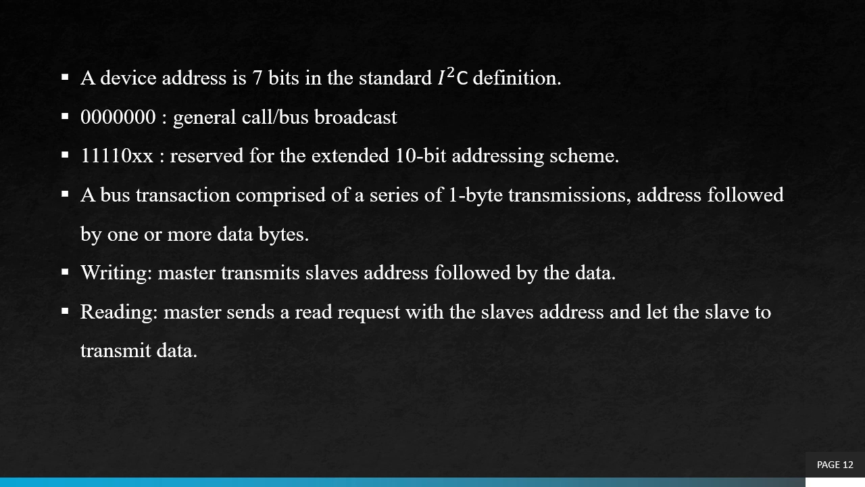
- Advance through slide 13 on address format and start/stop signals to slide 14's master state graph
key("Right")
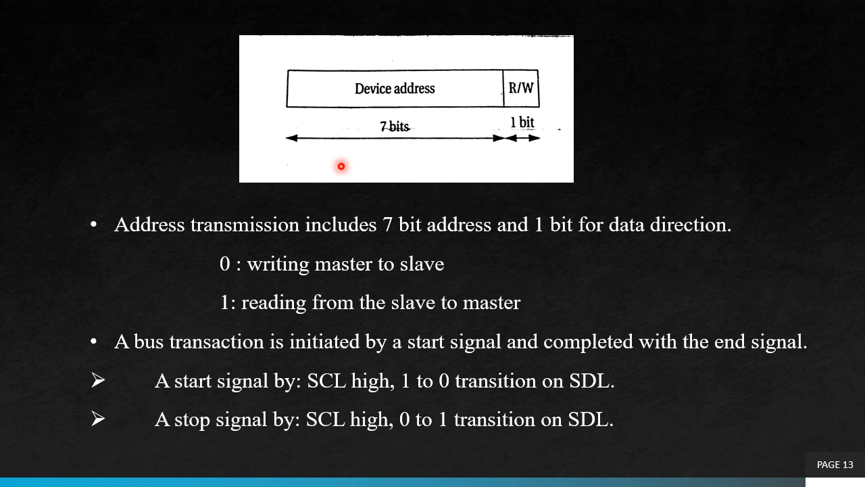
mouse_move(344, 112)
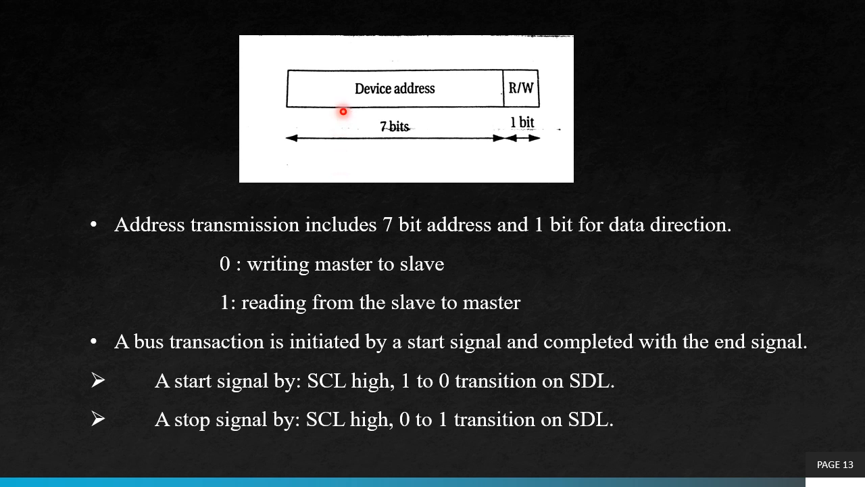
mouse_move(422, 108)
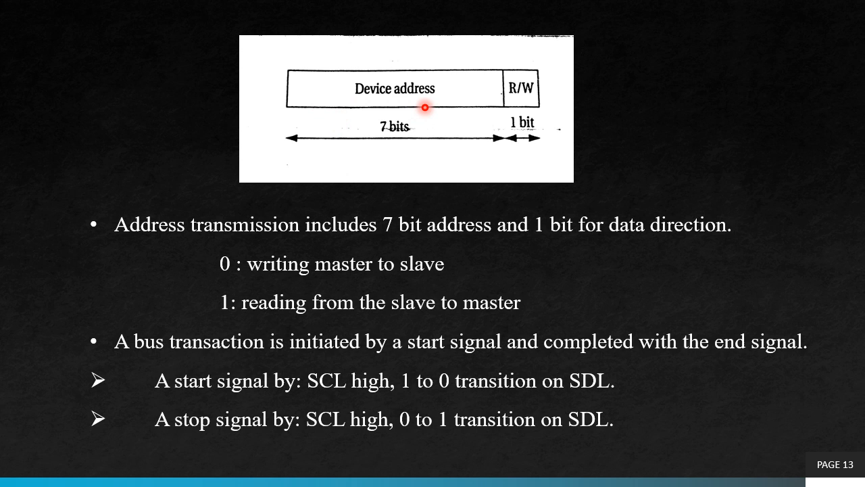
mouse_move(534, 100)
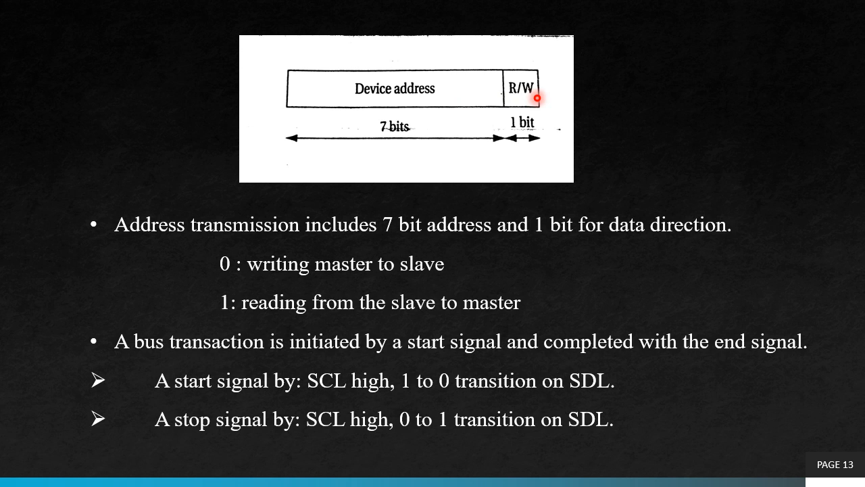
mouse_move(549, 98)
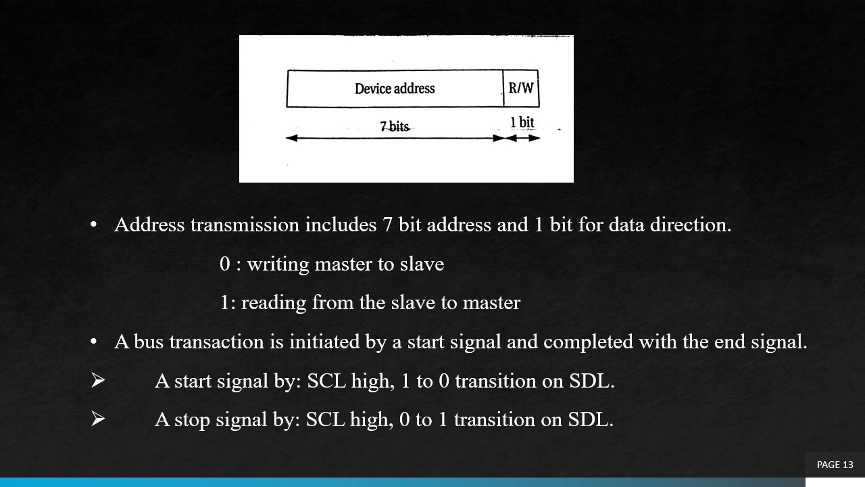
key("Right")
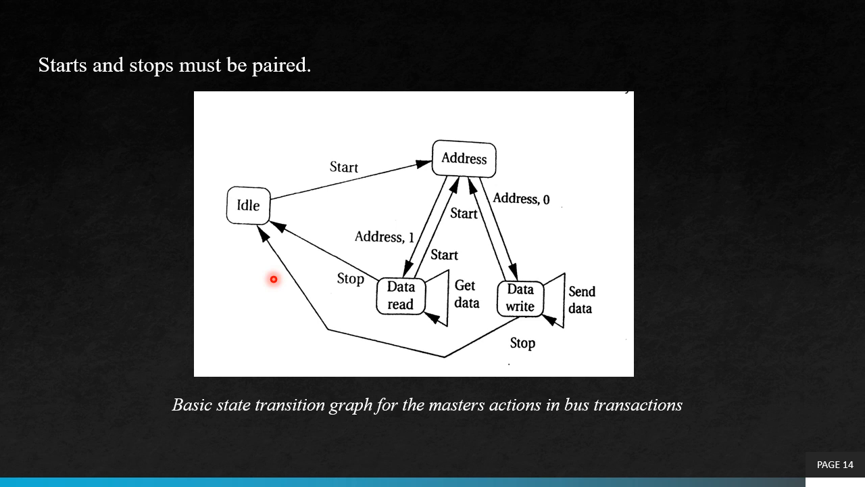
mouse_move(252, 229)
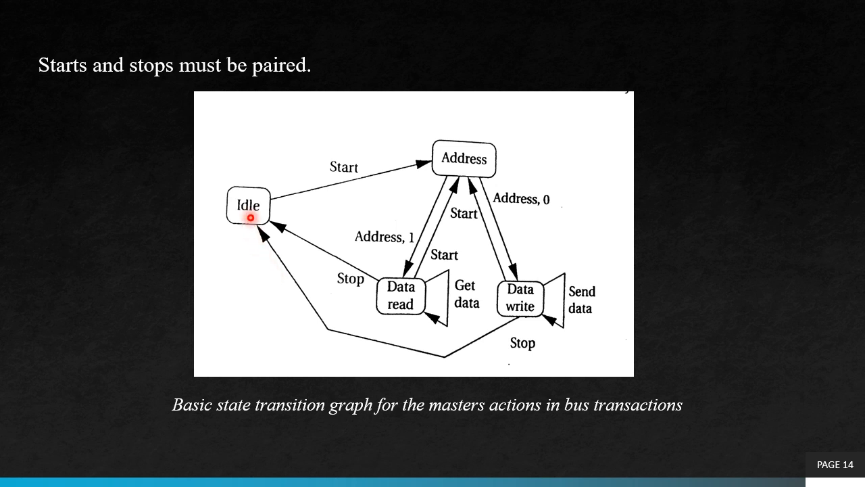
mouse_move(362, 165)
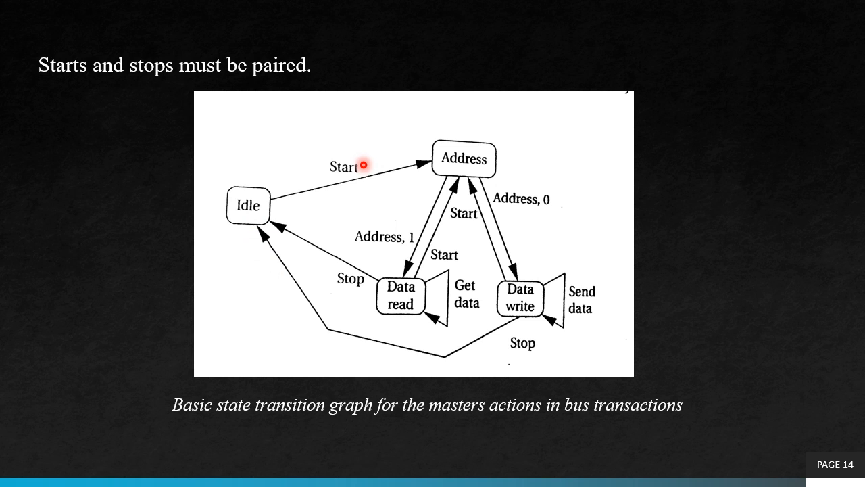
mouse_move(440, 159)
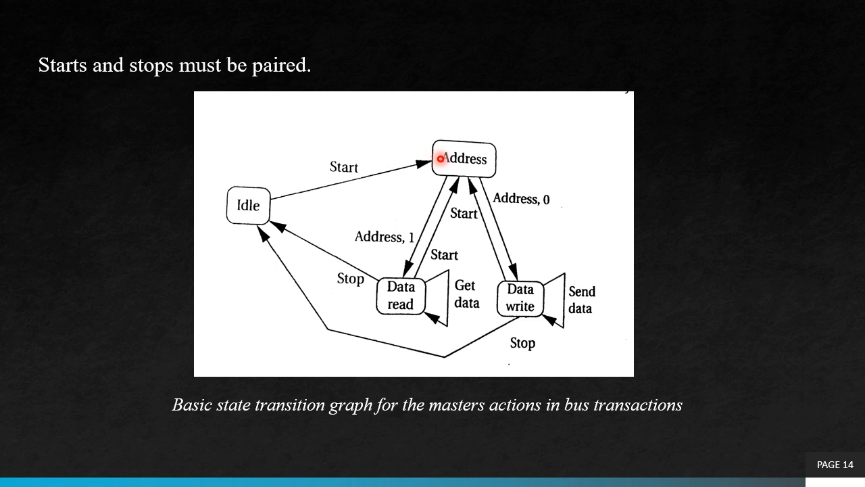
mouse_move(511, 206)
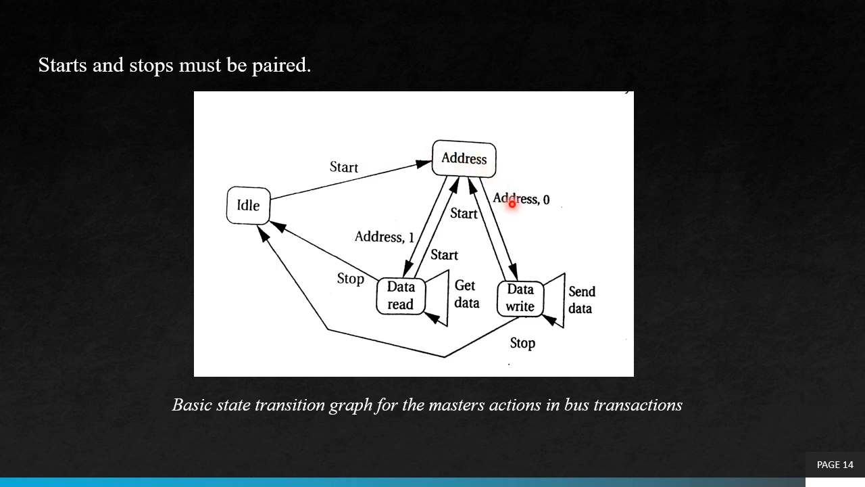
mouse_move(526, 297)
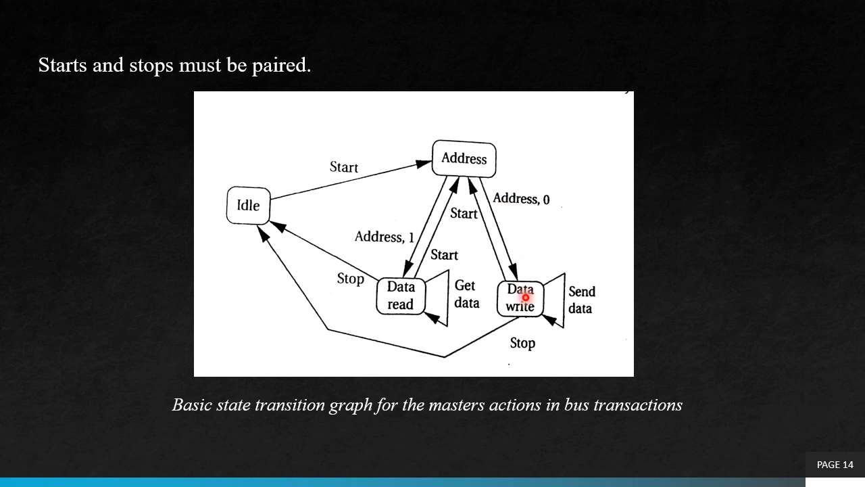
mouse_move(579, 319)
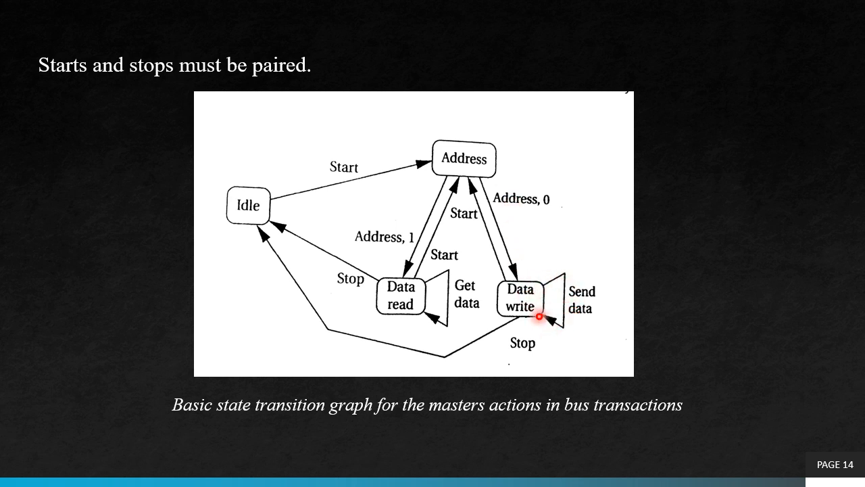
mouse_move(452, 352)
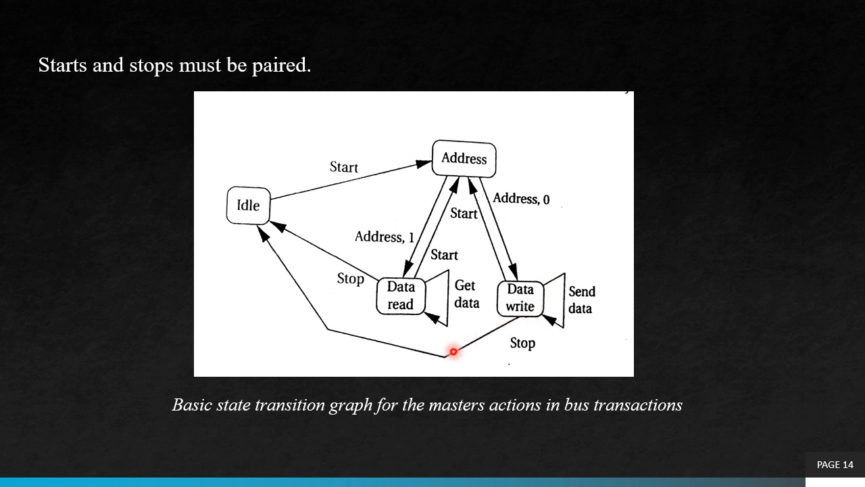
mouse_move(376, 333)
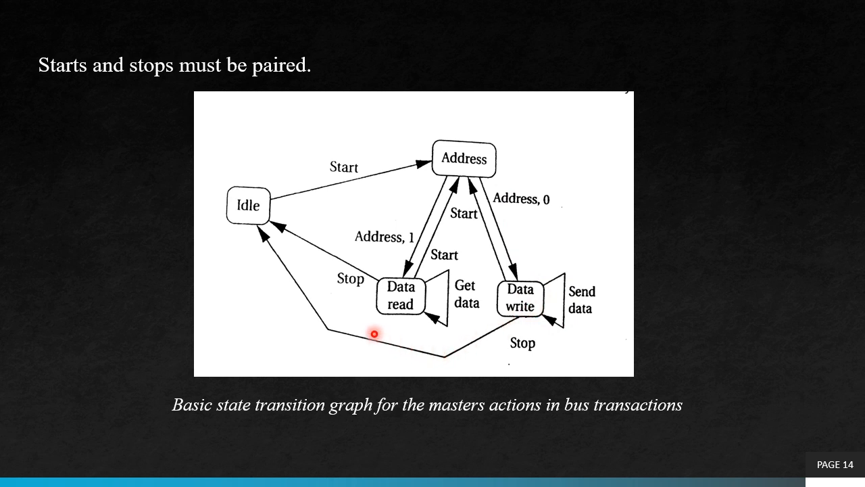
mouse_move(252, 214)
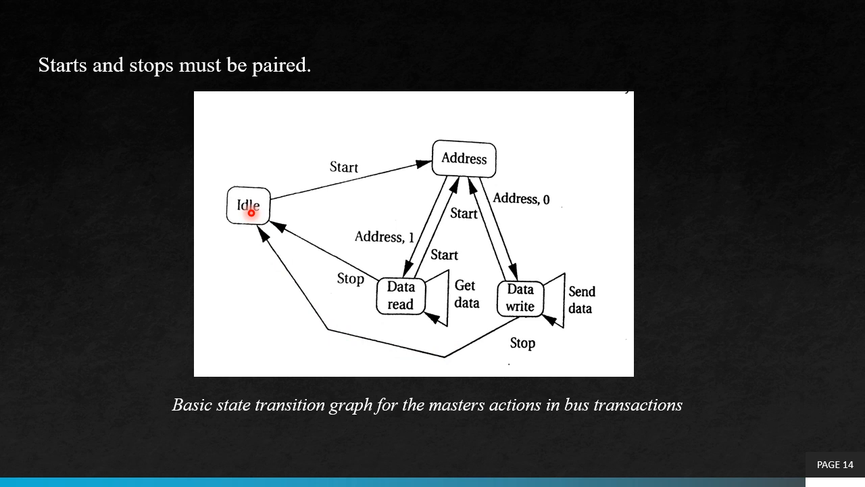
mouse_move(471, 165)
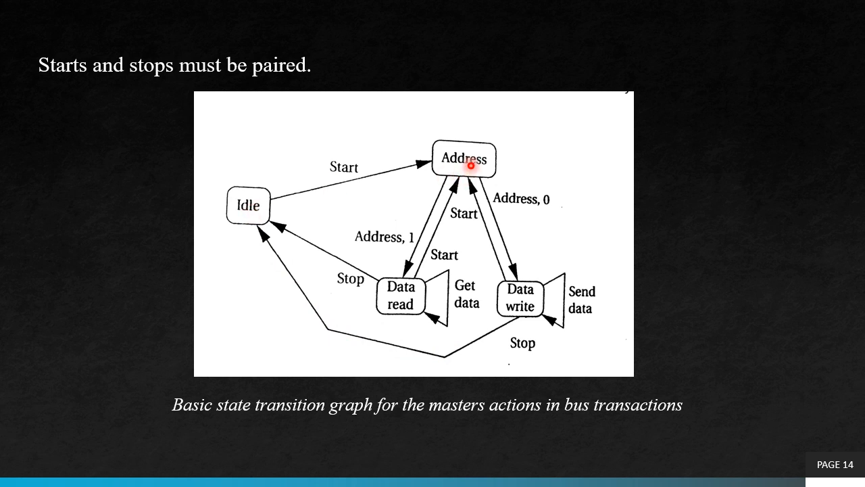
mouse_move(430, 207)
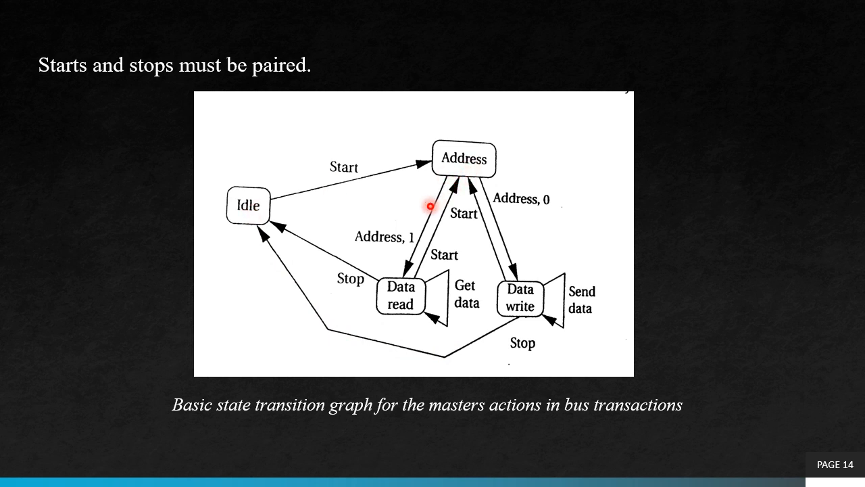
mouse_move(417, 298)
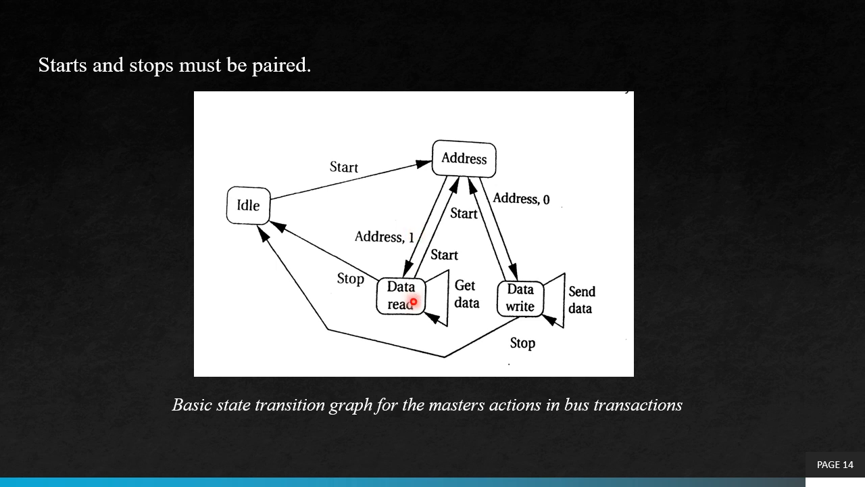
mouse_move(406, 224)
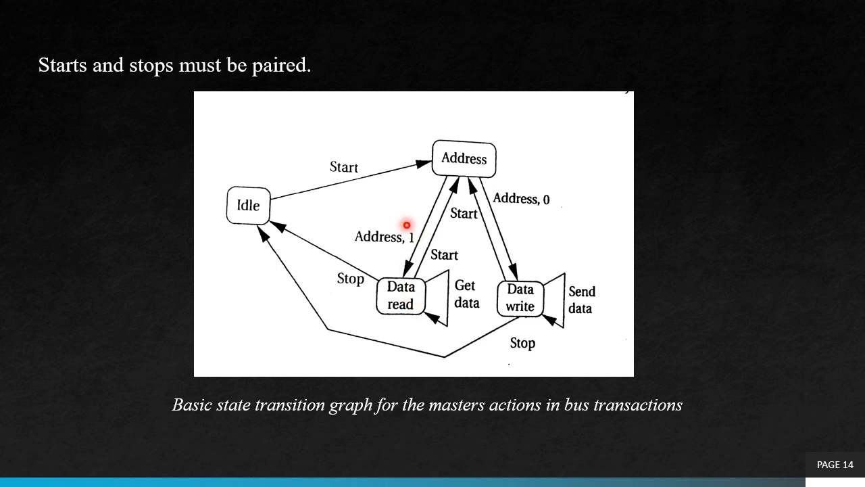
mouse_move(404, 292)
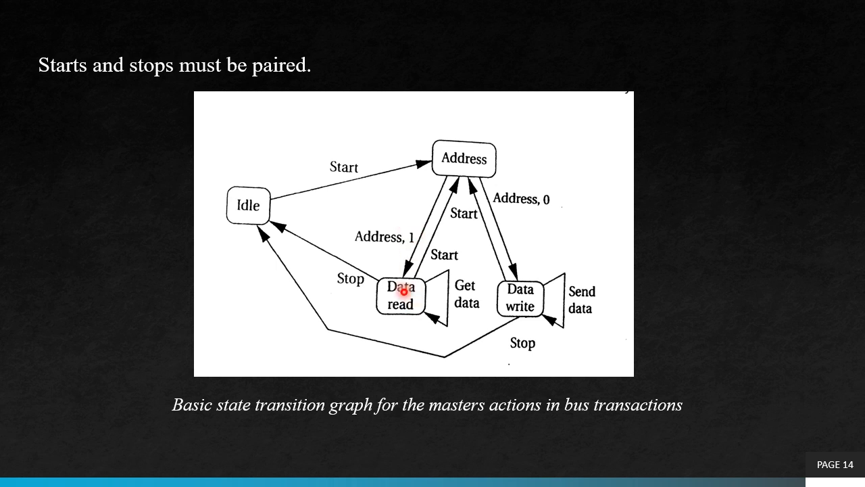
mouse_move(416, 305)
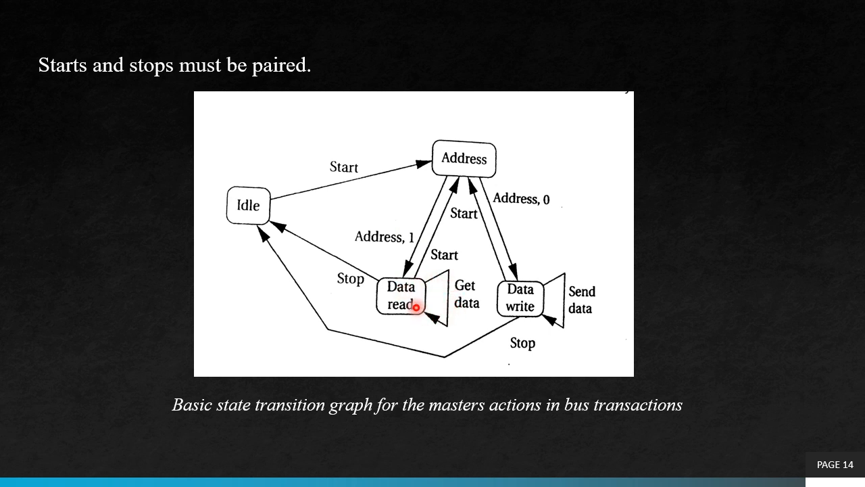
mouse_move(309, 246)
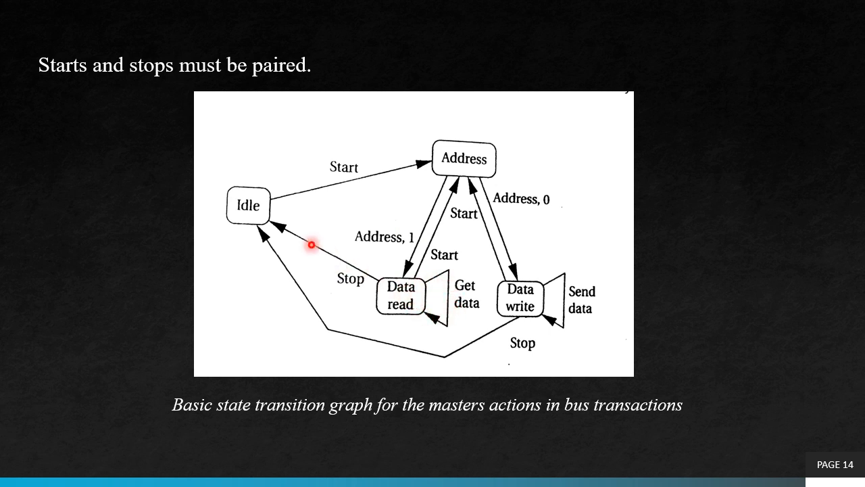
mouse_move(341, 308)
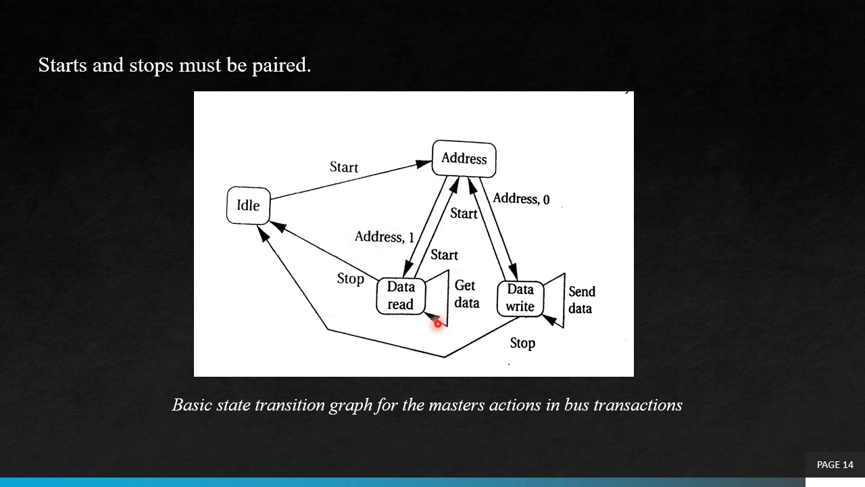
mouse_move(353, 253)
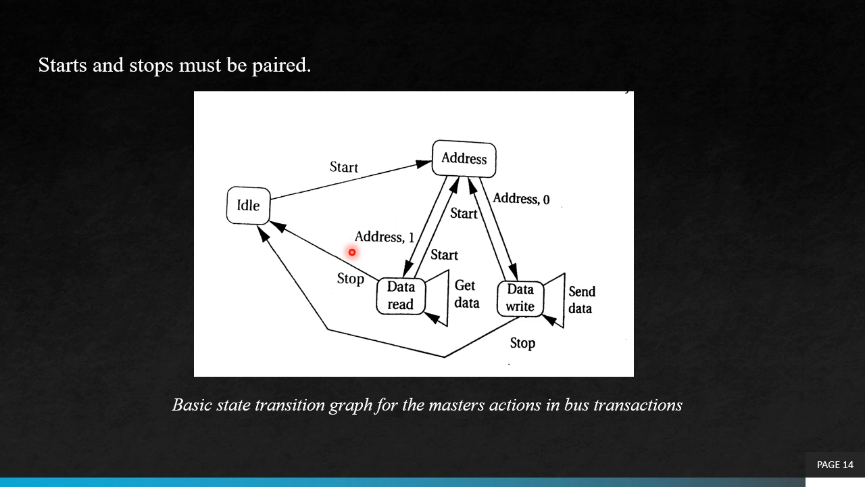
mouse_move(242, 204)
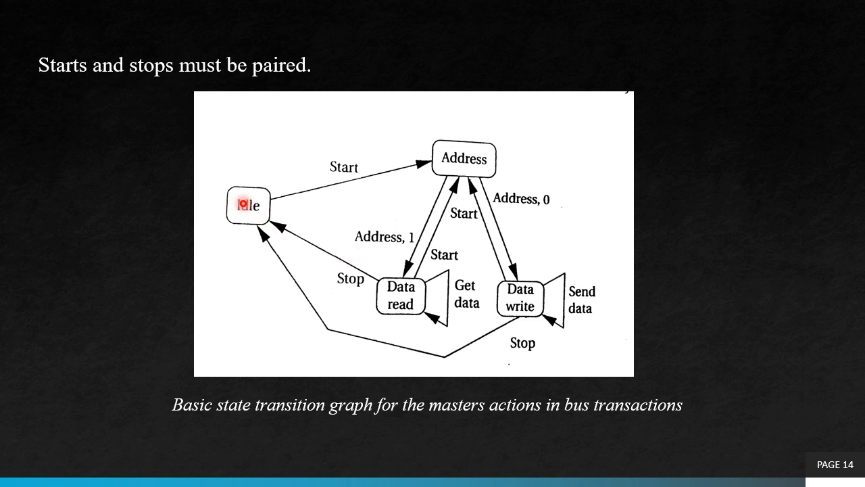
mouse_move(320, 187)
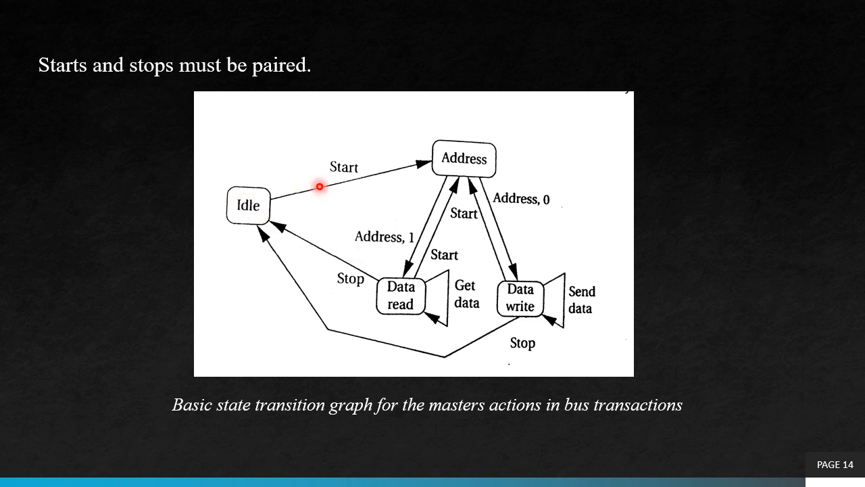
mouse_move(460, 141)
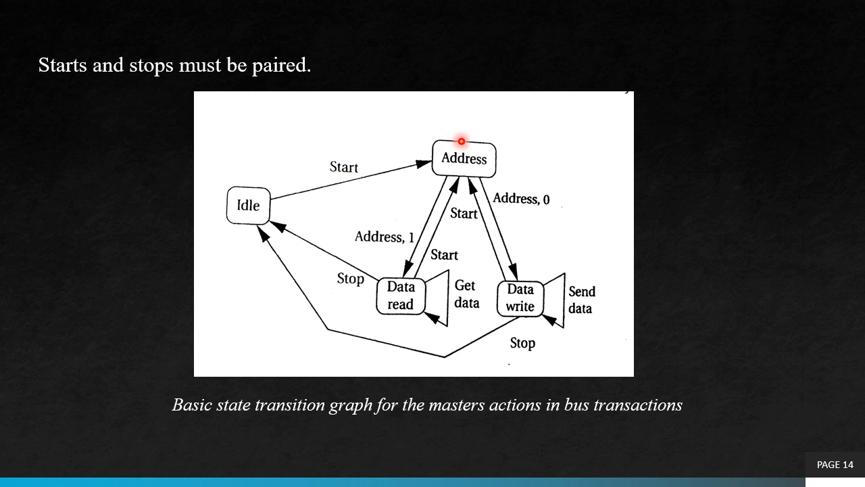
mouse_move(533, 254)
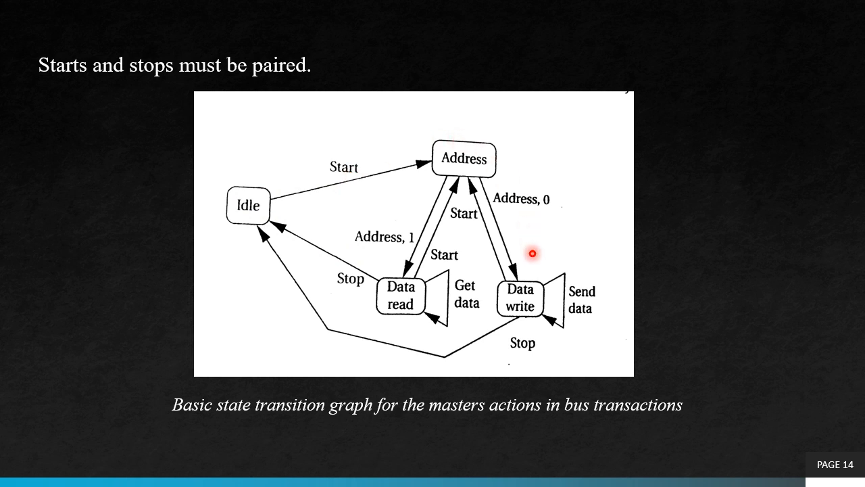
mouse_move(521, 221)
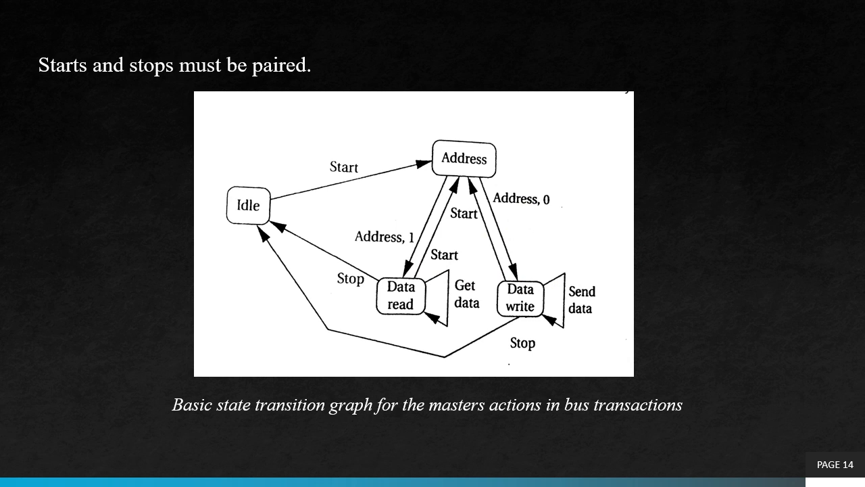
- Advance from the state transition graph to slide 15 on bus transaction formats
key("Right")
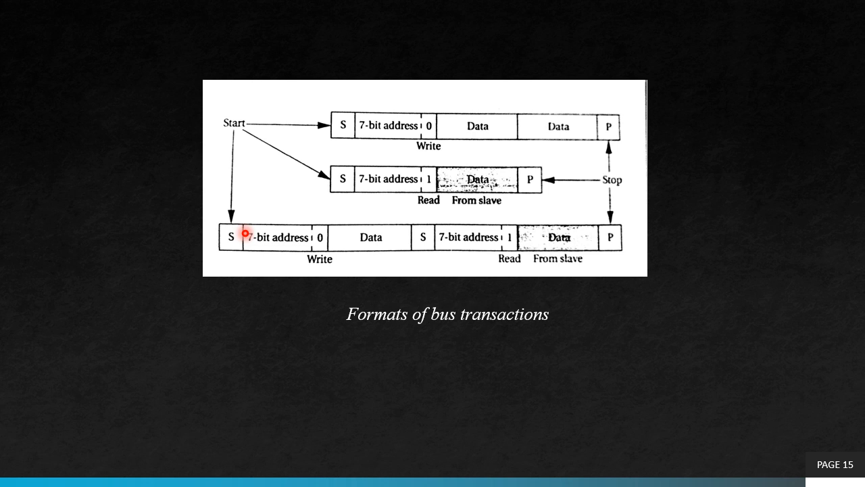
mouse_move(449, 110)
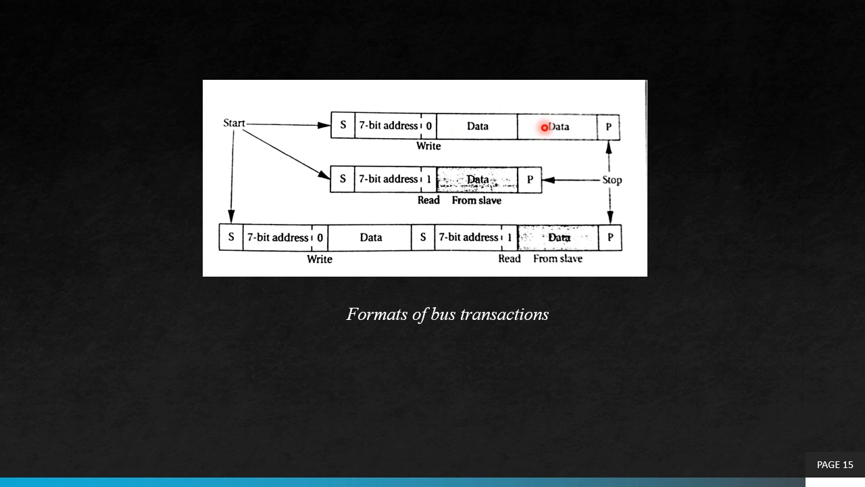
mouse_move(608, 127)
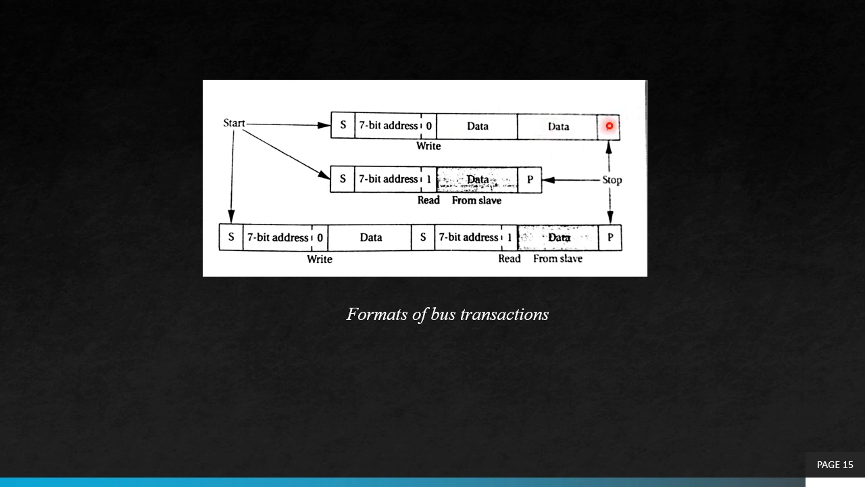
mouse_move(633, 124)
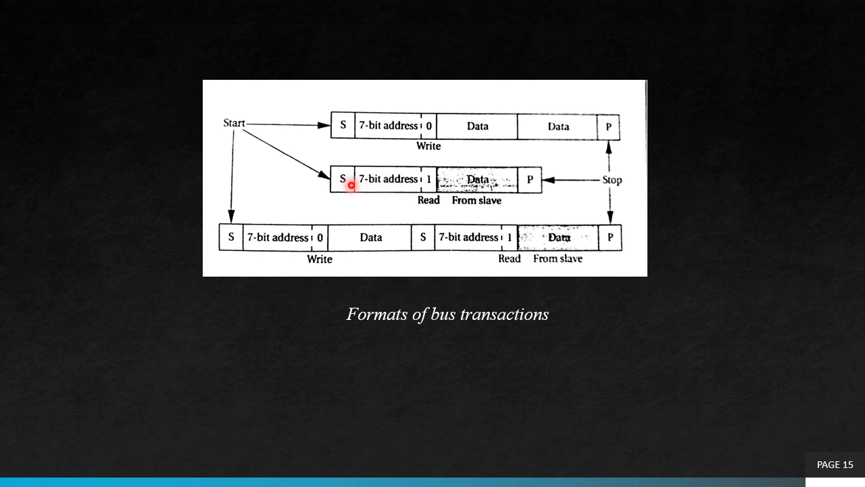
mouse_move(398, 192)
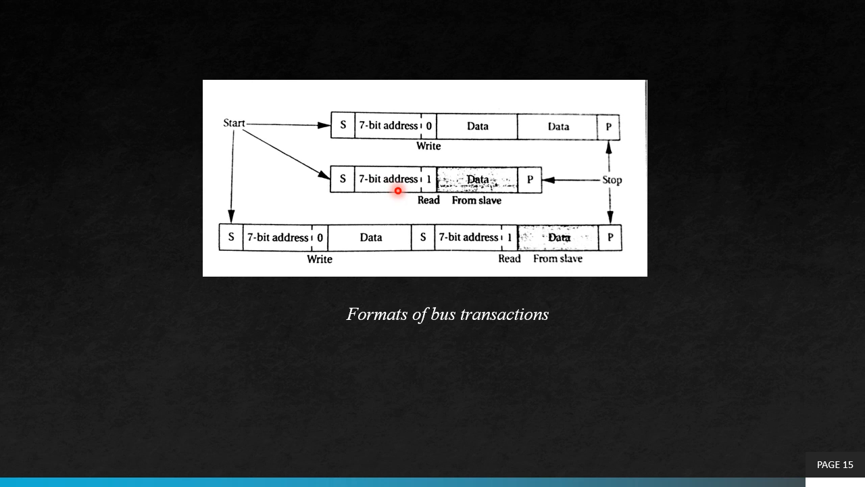
mouse_move(428, 188)
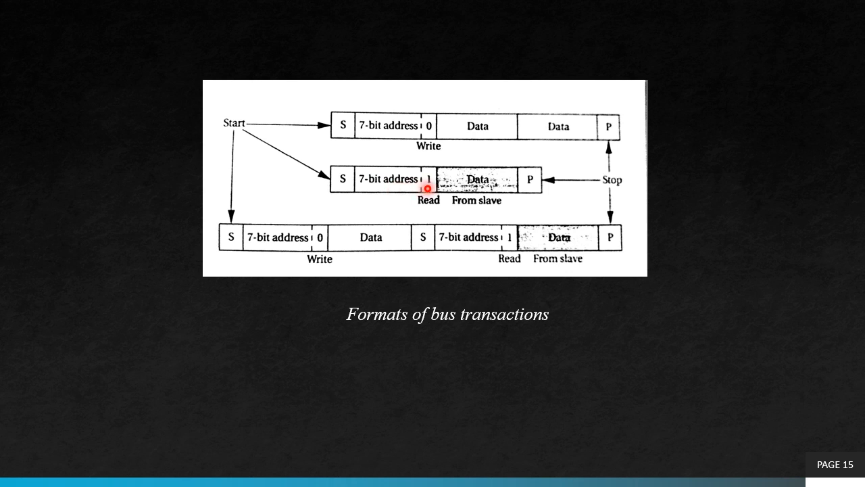
mouse_move(478, 174)
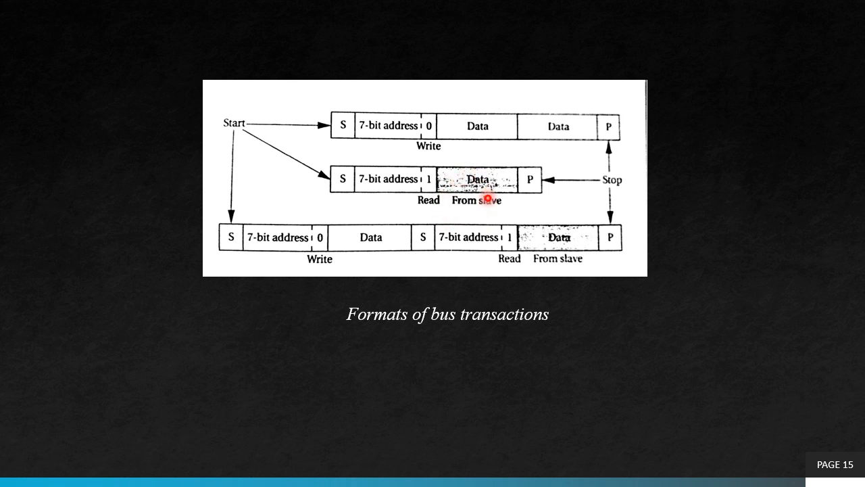
mouse_move(547, 186)
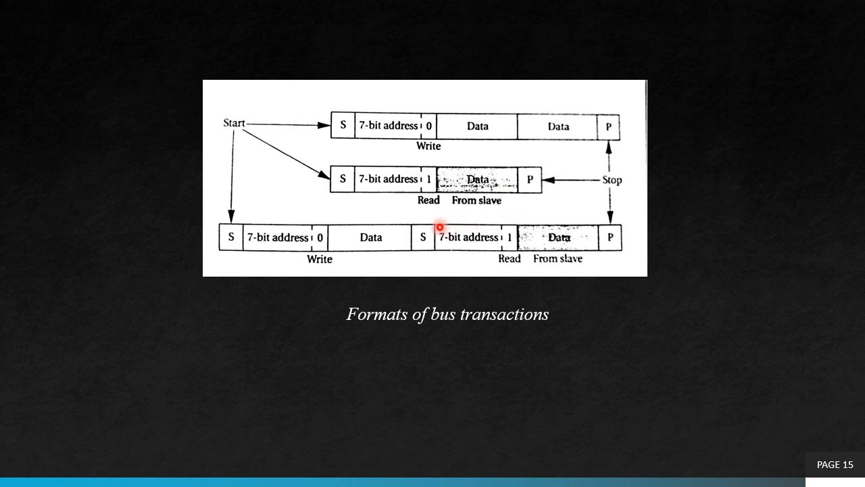
mouse_move(395, 237)
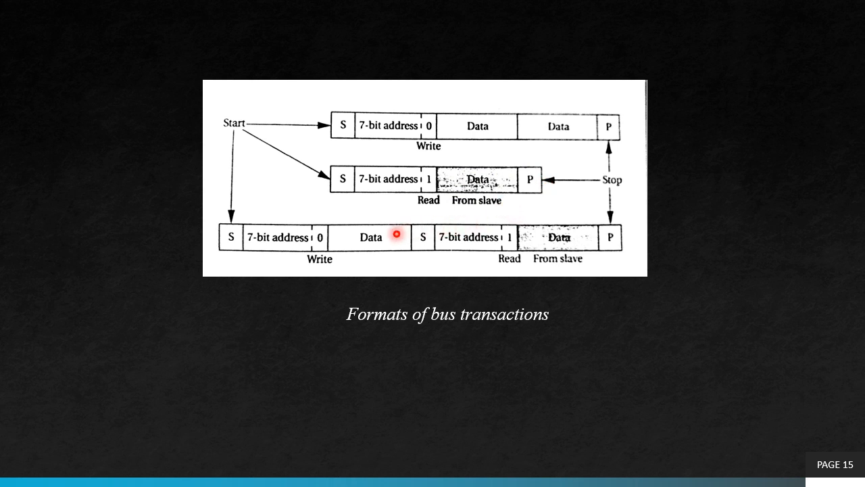
mouse_move(281, 215)
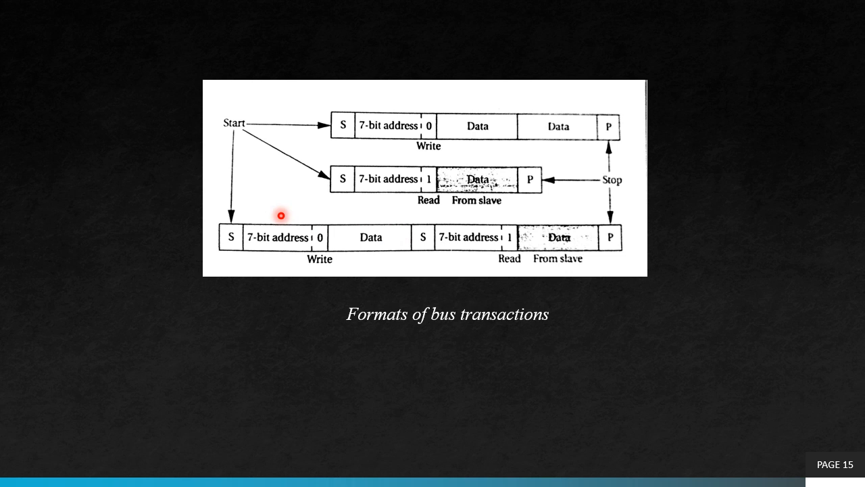
mouse_move(495, 233)
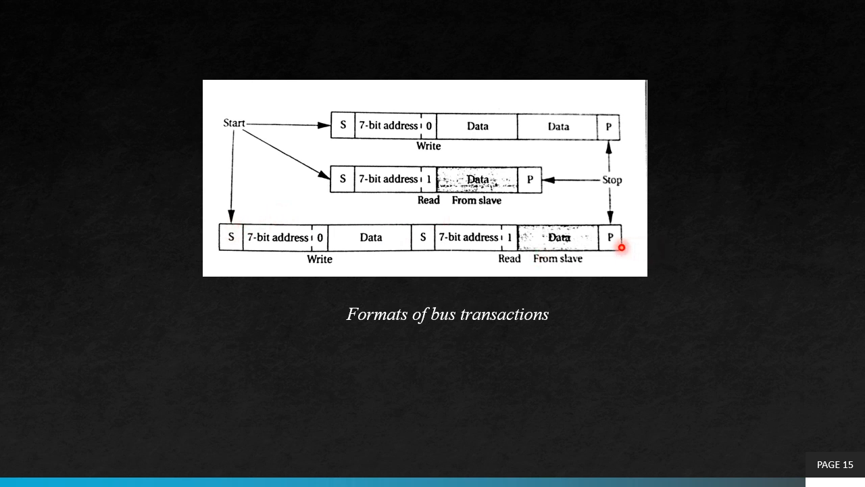
- Advance to slide 16 on SCL and SDL timing with per-byte acknowledgement
key("right")
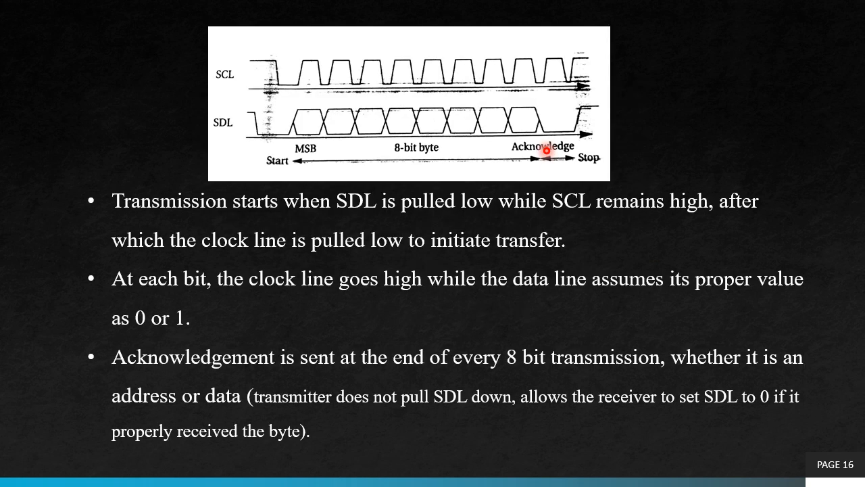
mouse_move(262, 69)
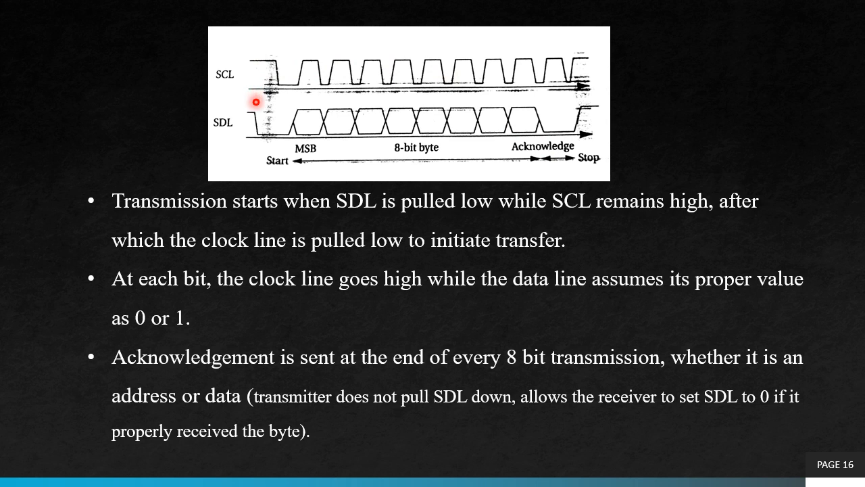
mouse_move(265, 60)
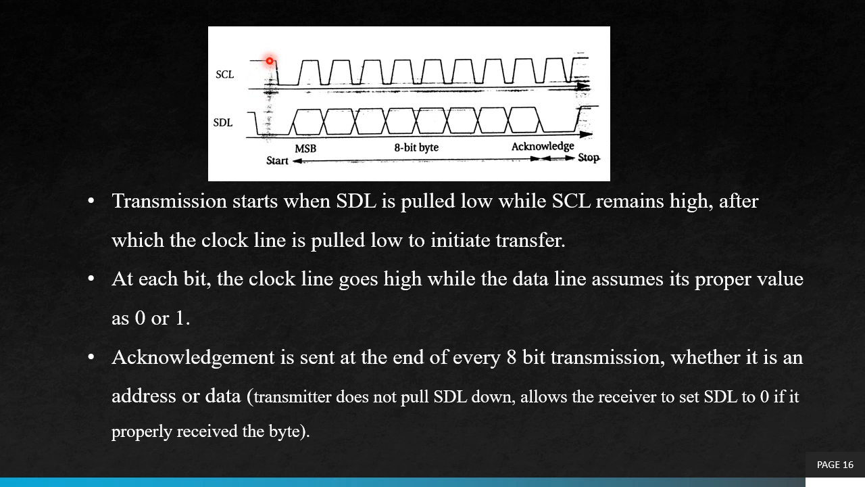
mouse_move(251, 117)
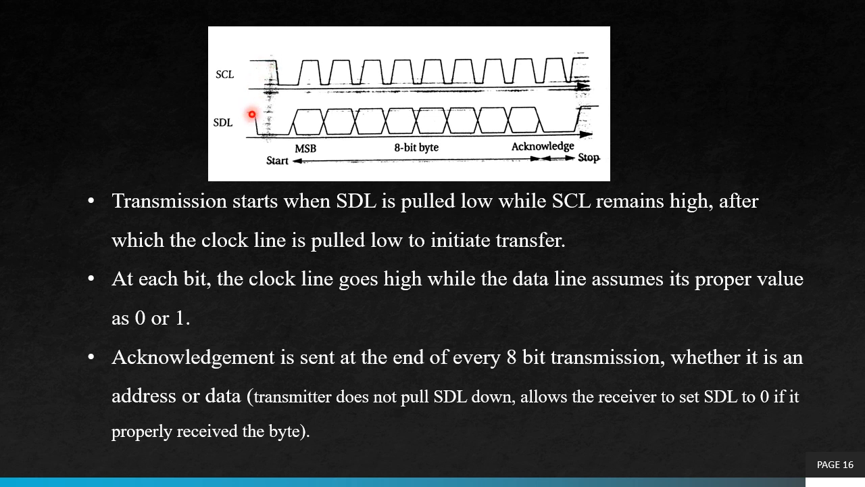
mouse_move(272, 150)
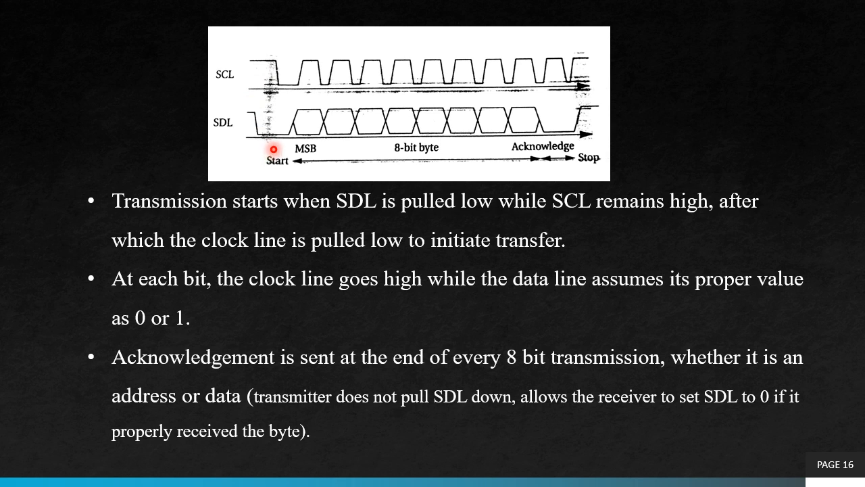
mouse_move(311, 82)
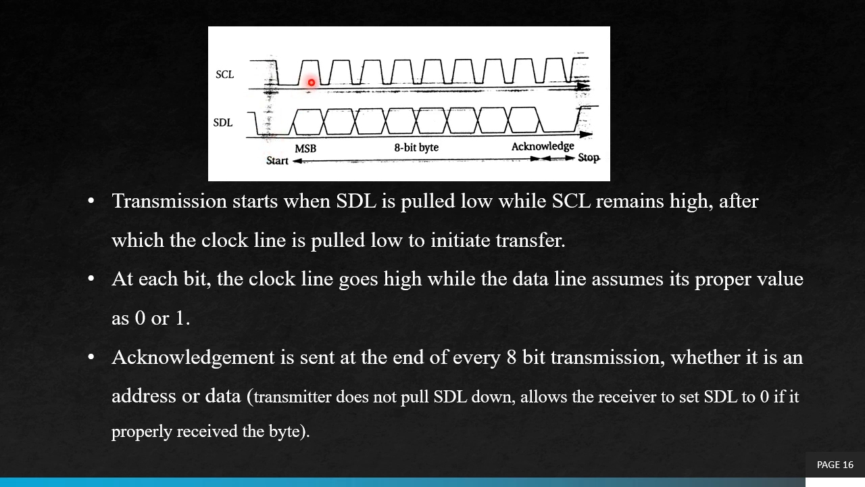
mouse_move(306, 132)
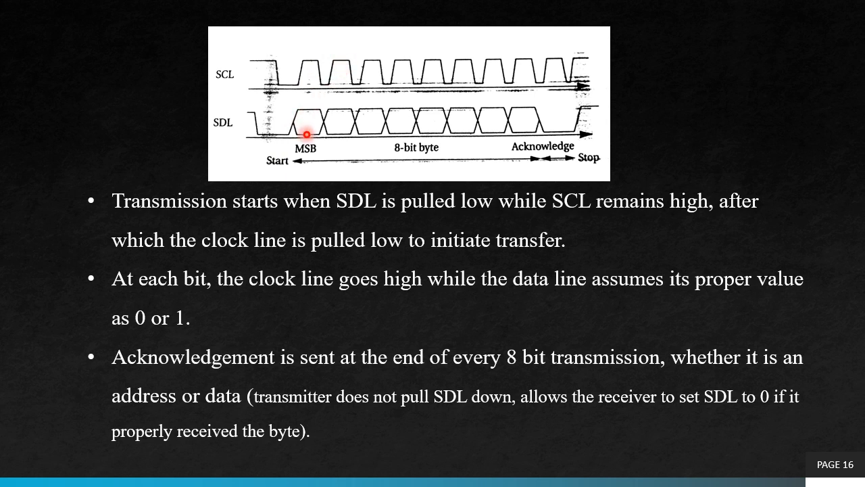
mouse_move(311, 138)
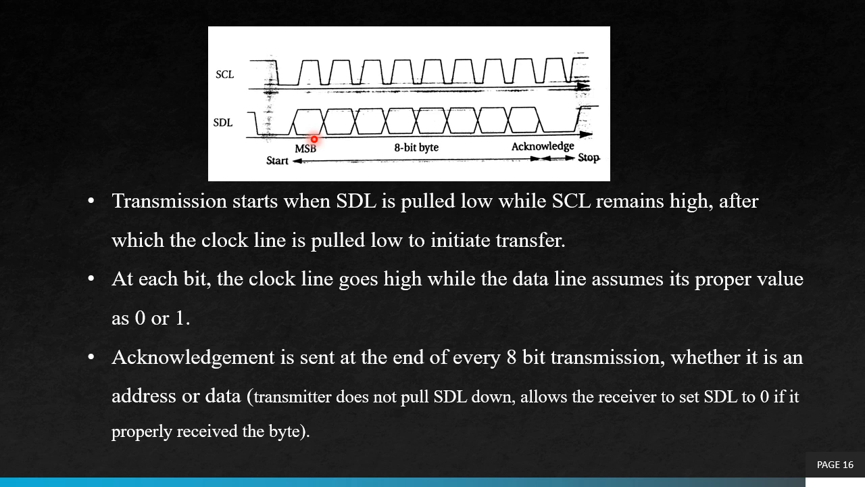
mouse_move(447, 134)
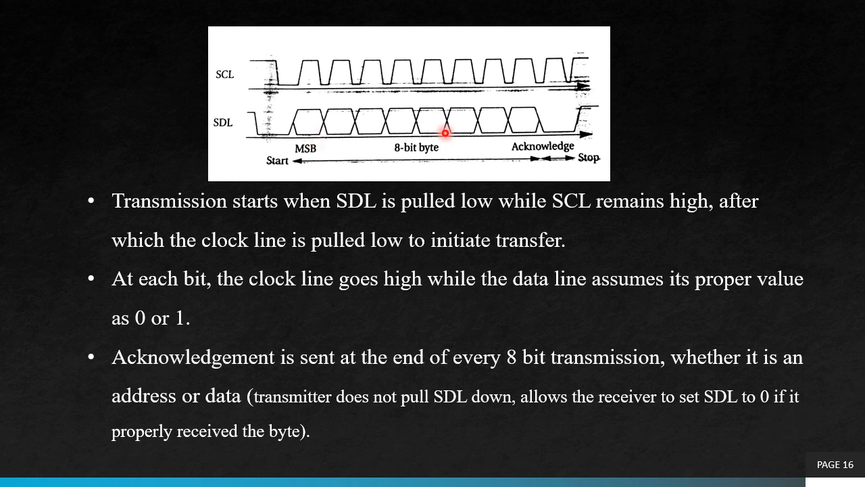
mouse_move(561, 136)
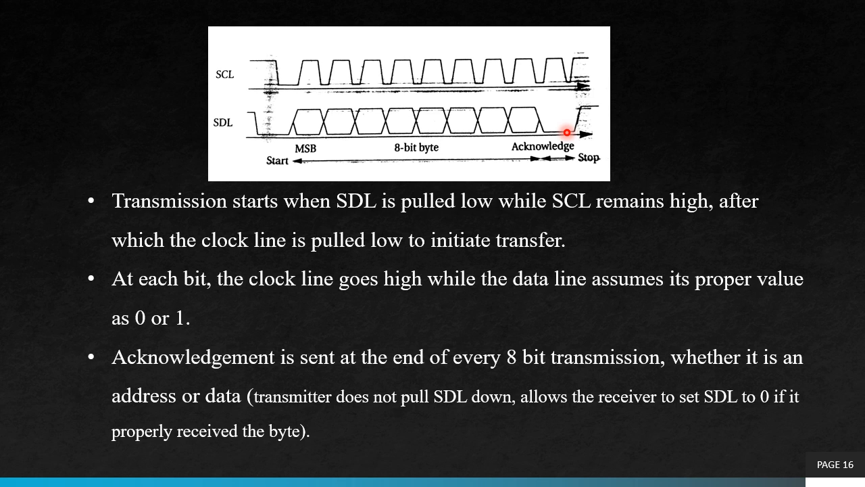
mouse_move(576, 111)
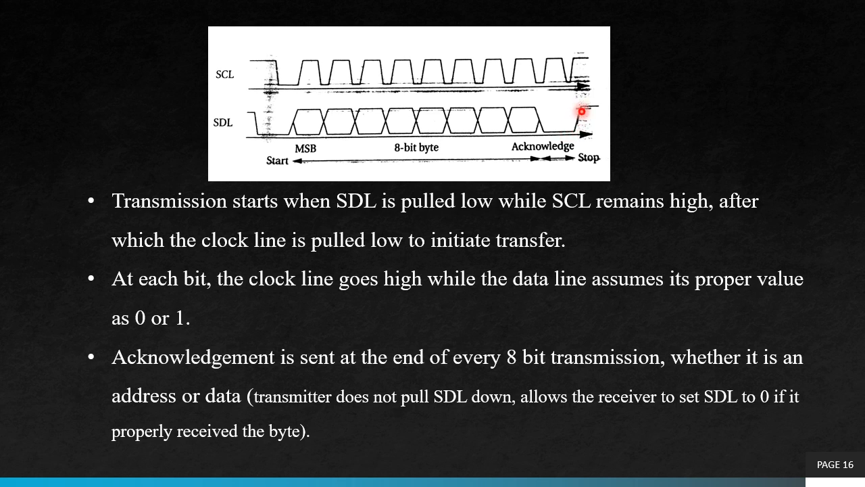
mouse_move(593, 106)
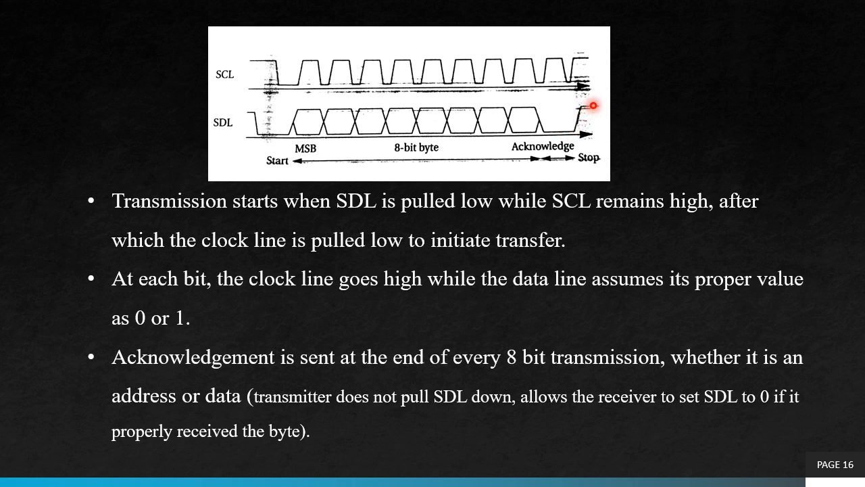
mouse_move(583, 62)
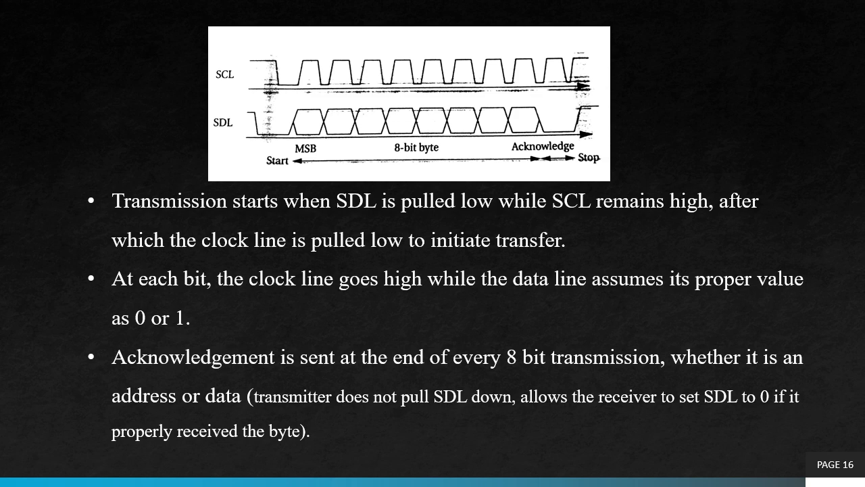
- Advance to slide 17 on the stop condition and bus arbitration
key("Right")
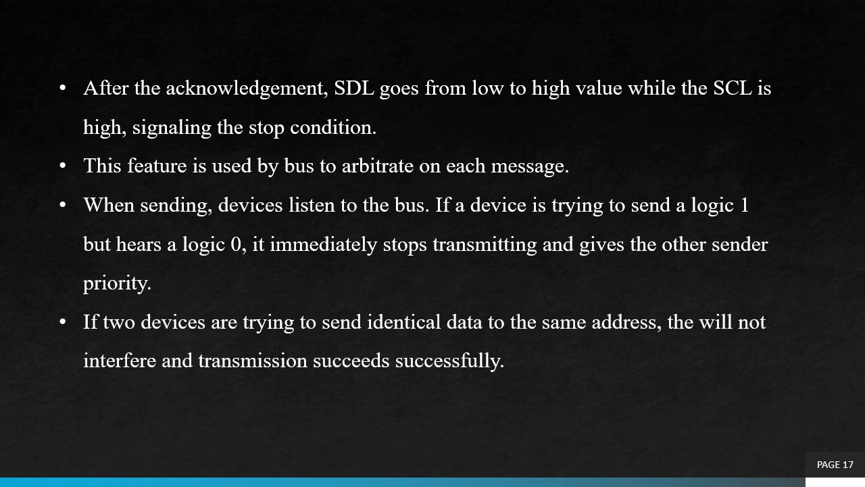
key("Right")
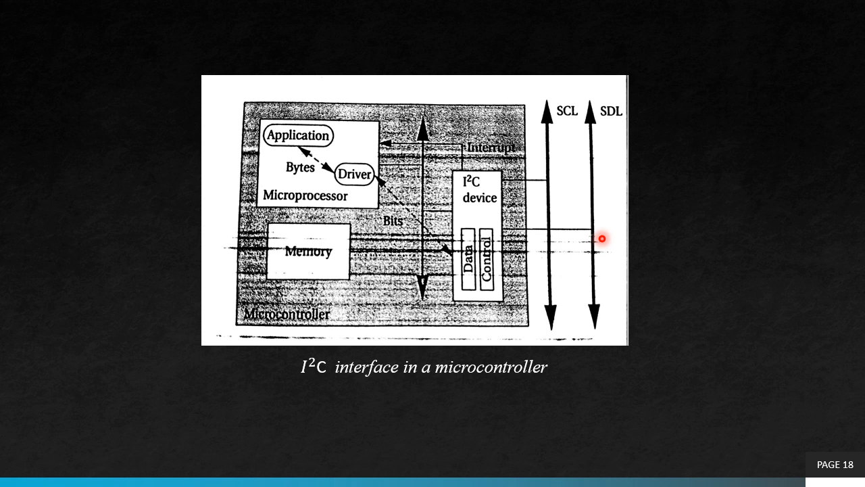
mouse_move(486, 211)
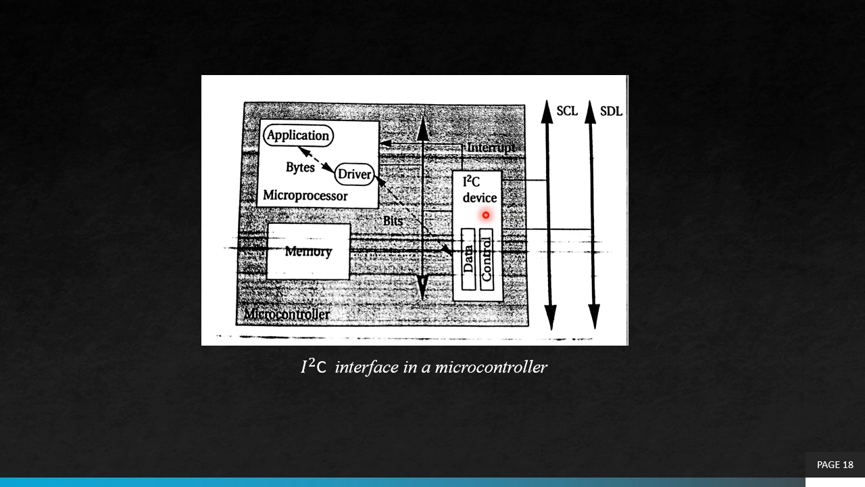
mouse_move(308, 167)
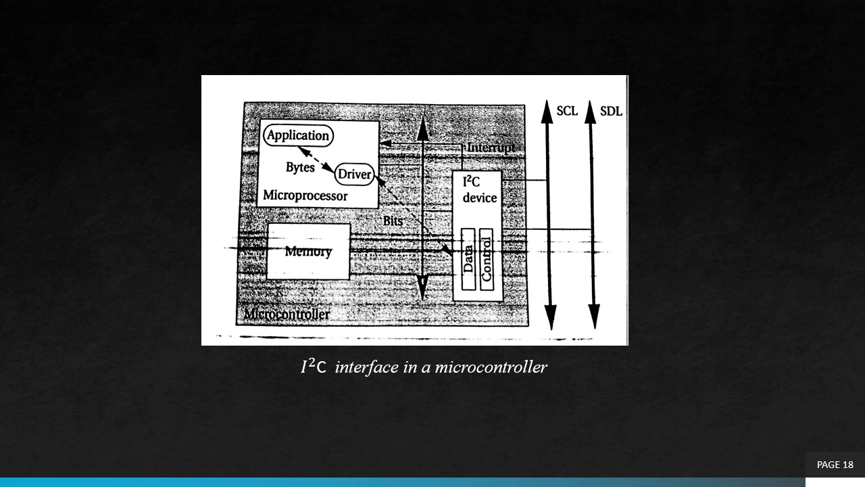
- Advance through slide 19's university exam question to slide 20, the Video Summary
key("Right")
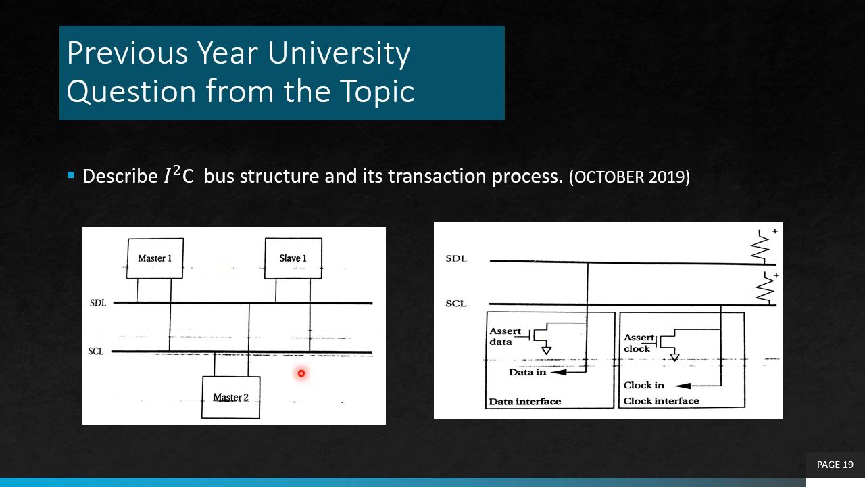
mouse_move(286, 319)
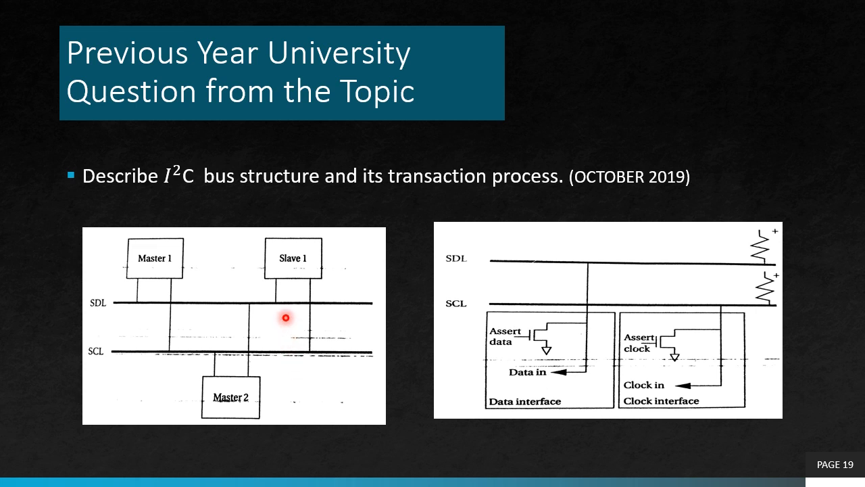
mouse_move(284, 305)
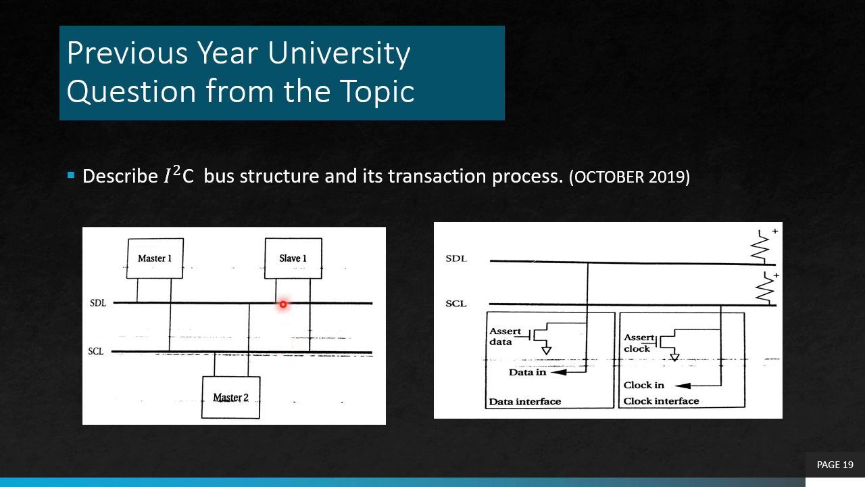
mouse_move(273, 340)
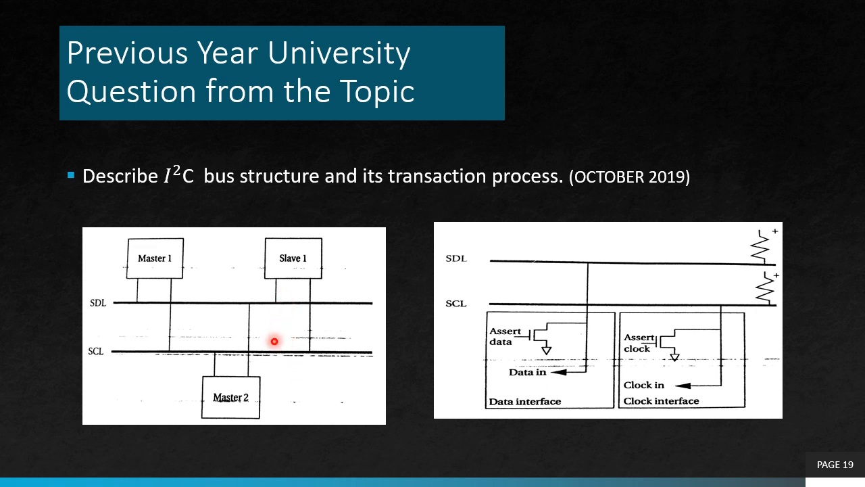
mouse_move(276, 311)
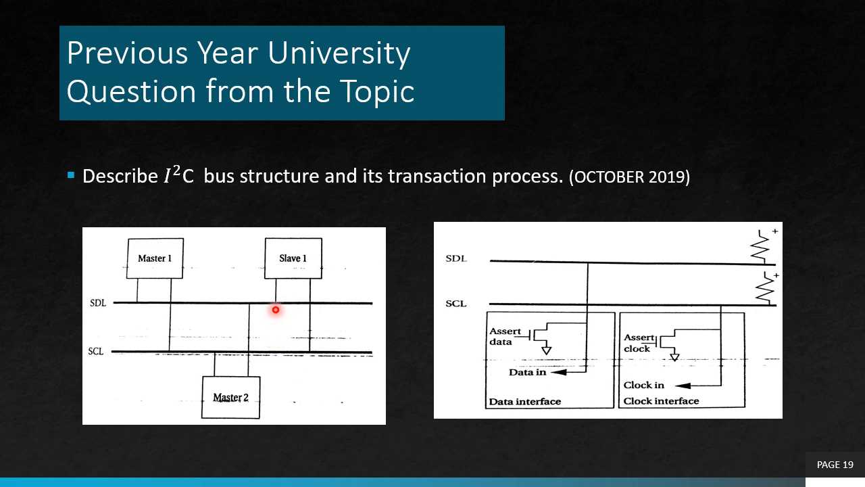
mouse_move(269, 349)
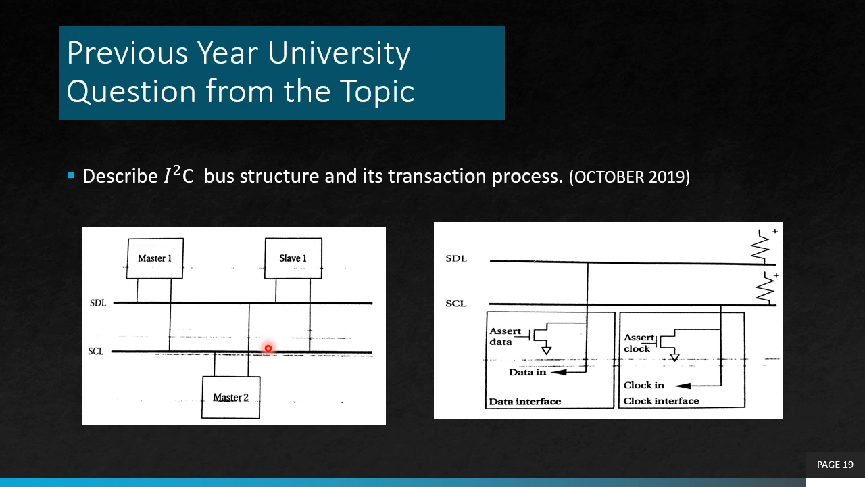
mouse_move(238, 403)
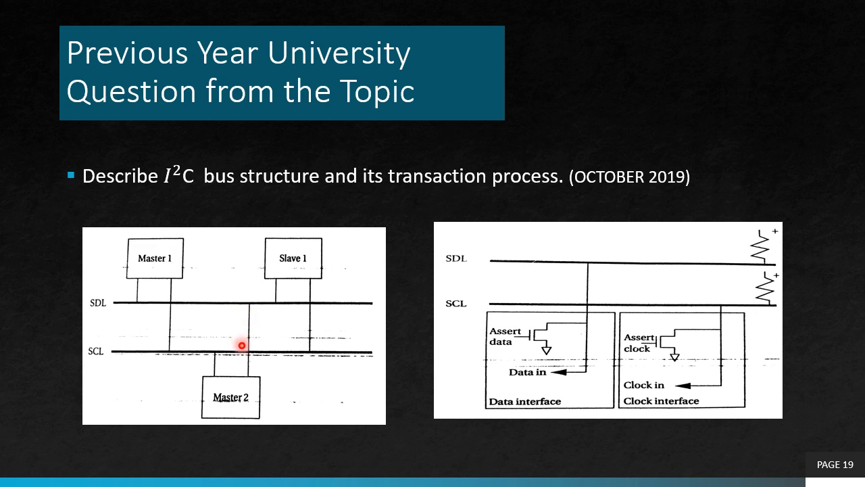
mouse_move(248, 395)
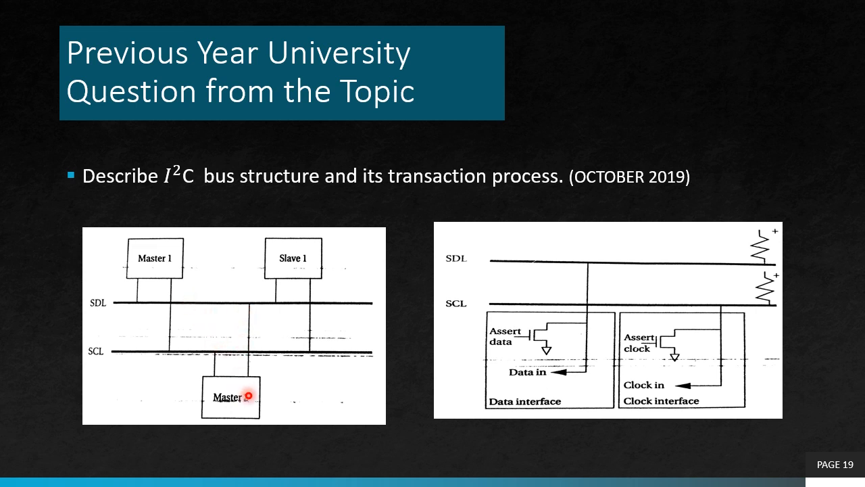
mouse_move(267, 343)
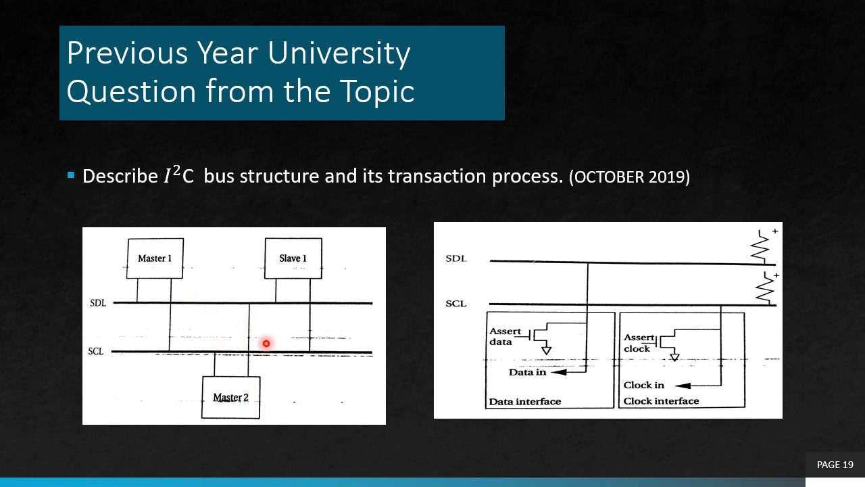
mouse_move(286, 305)
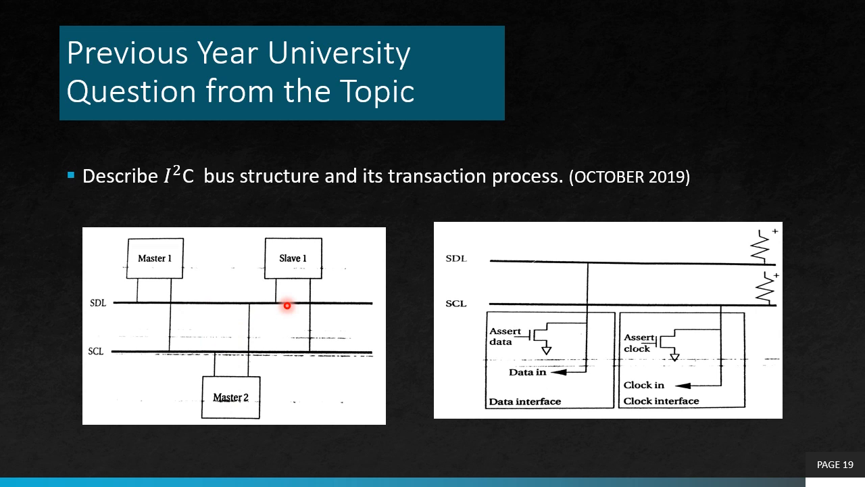
mouse_move(541, 268)
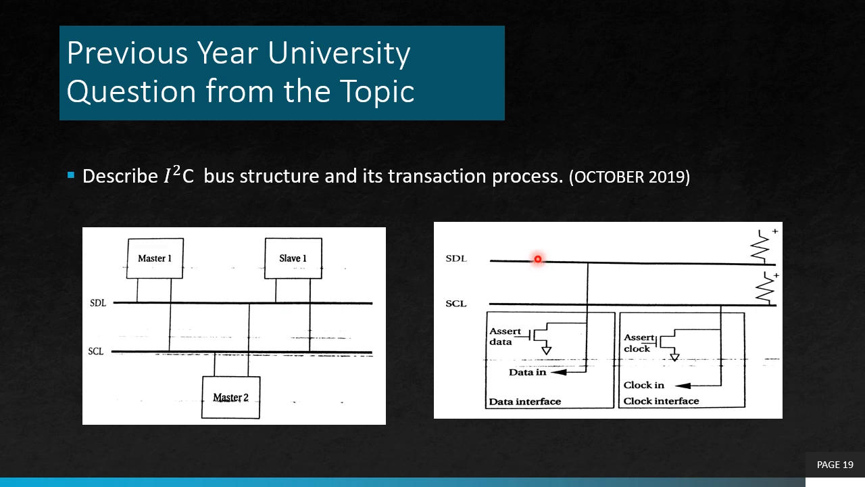
mouse_move(540, 275)
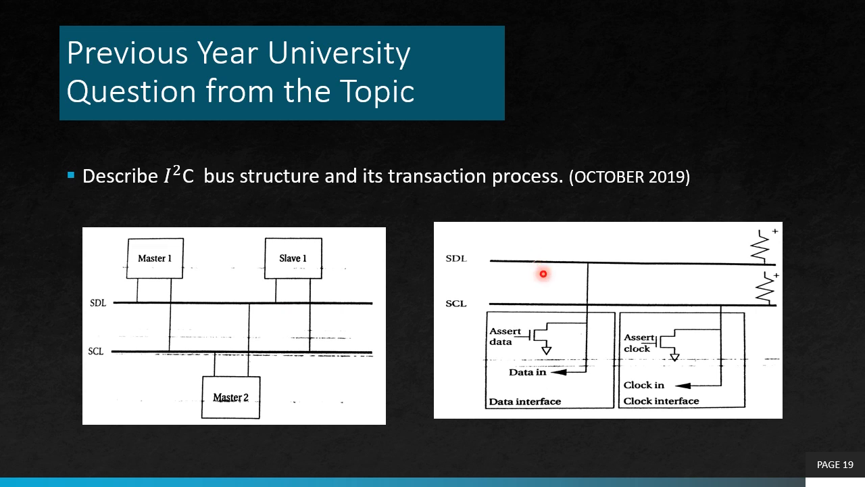
mouse_move(677, 243)
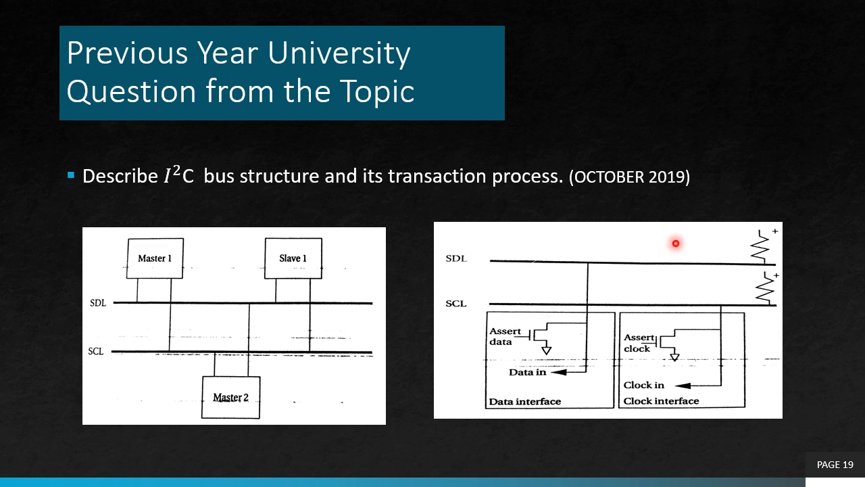
mouse_move(771, 246)
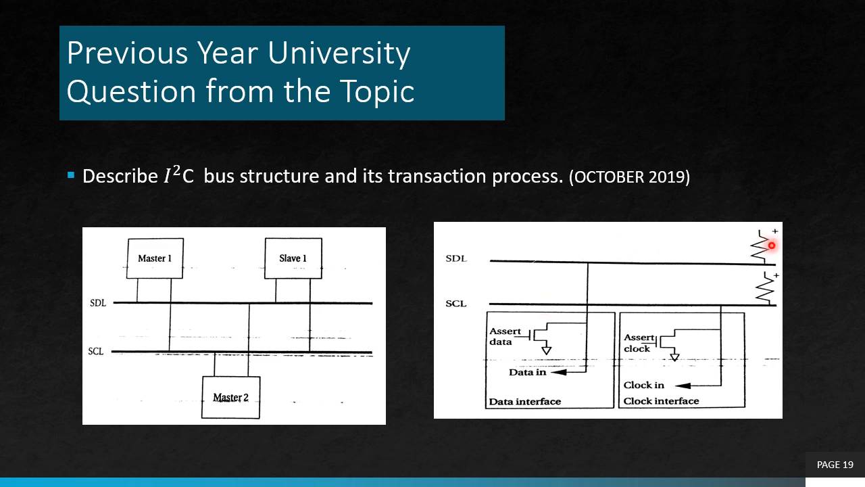
mouse_move(566, 374)
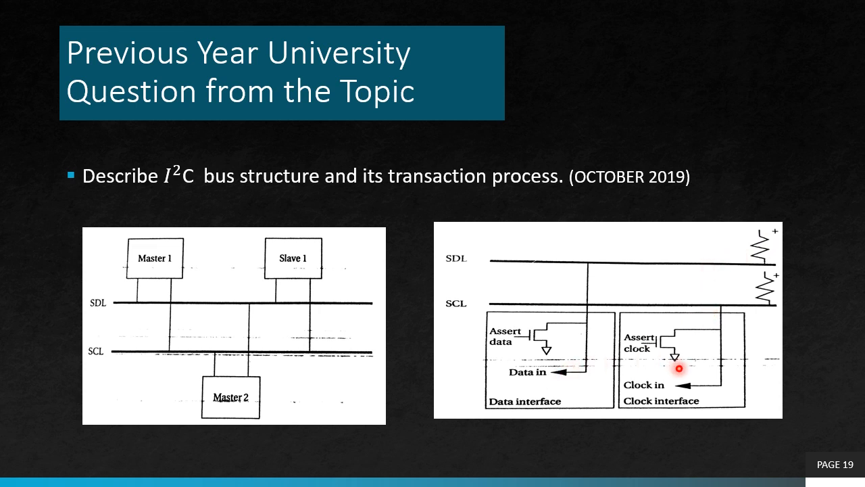
mouse_move(573, 308)
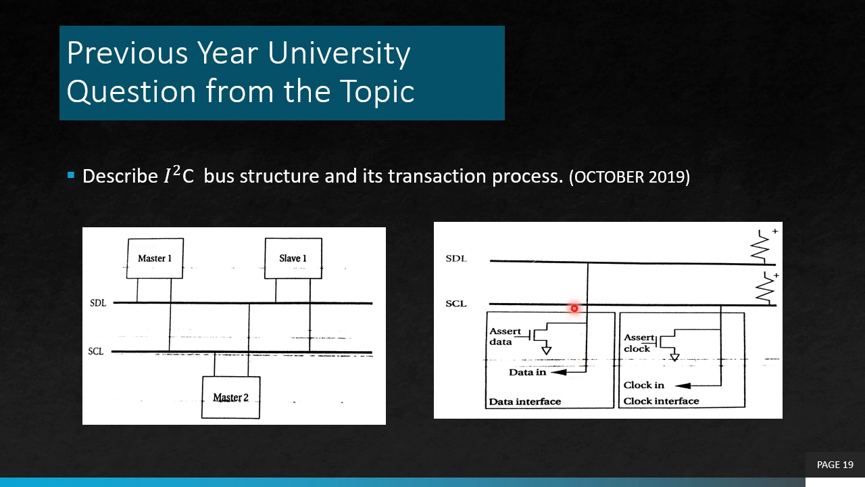
mouse_move(598, 358)
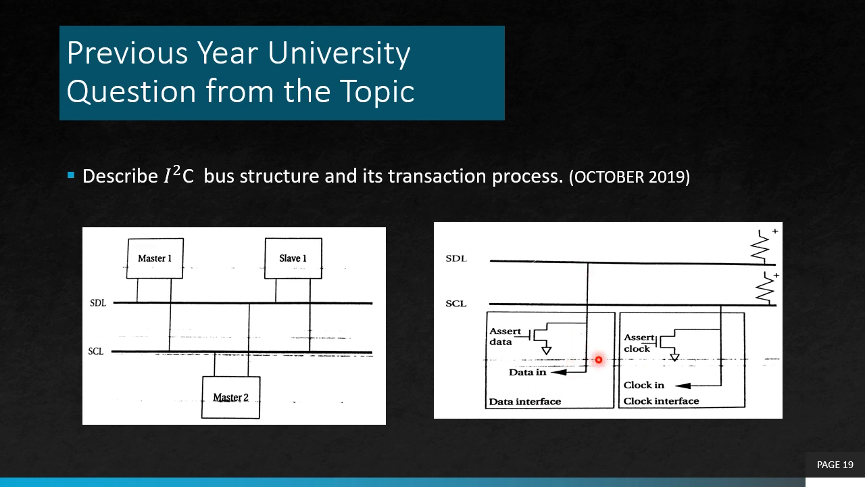
mouse_move(687, 380)
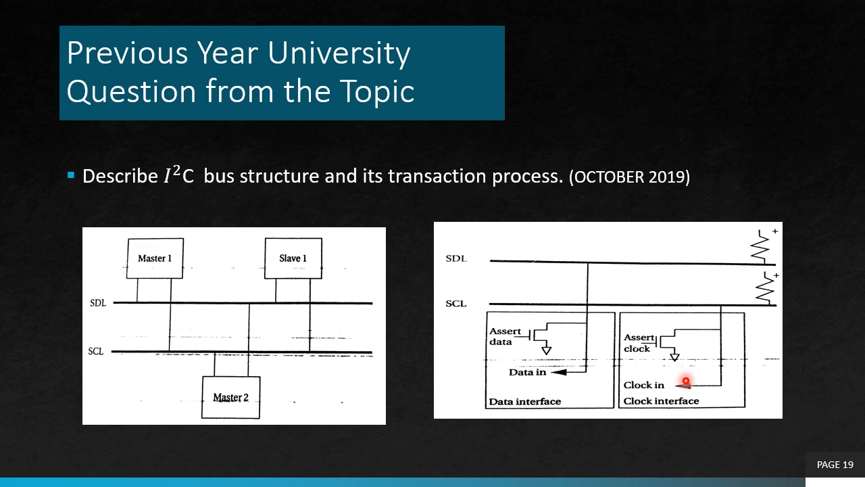
key("right")
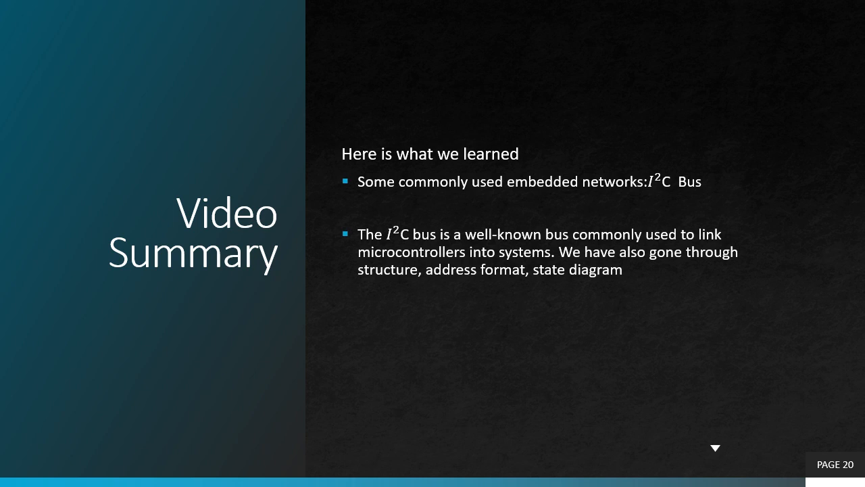
- Advance to slide 21, the closing thank-you slide with group photo
key("right")
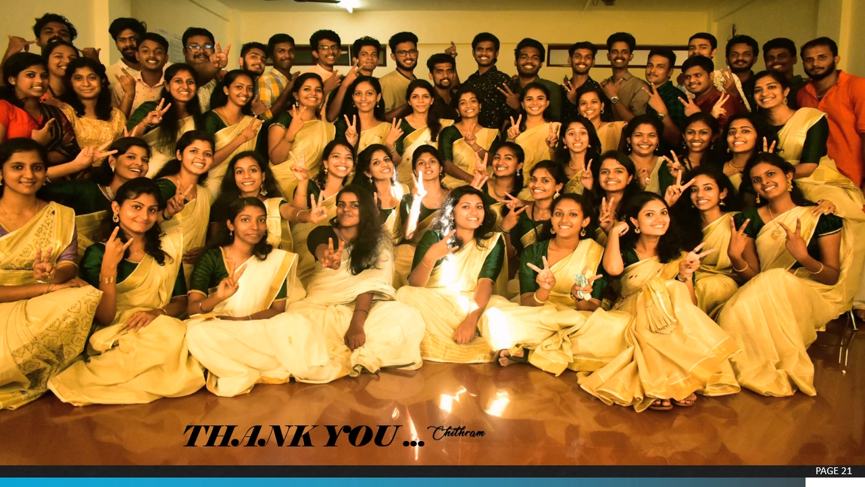